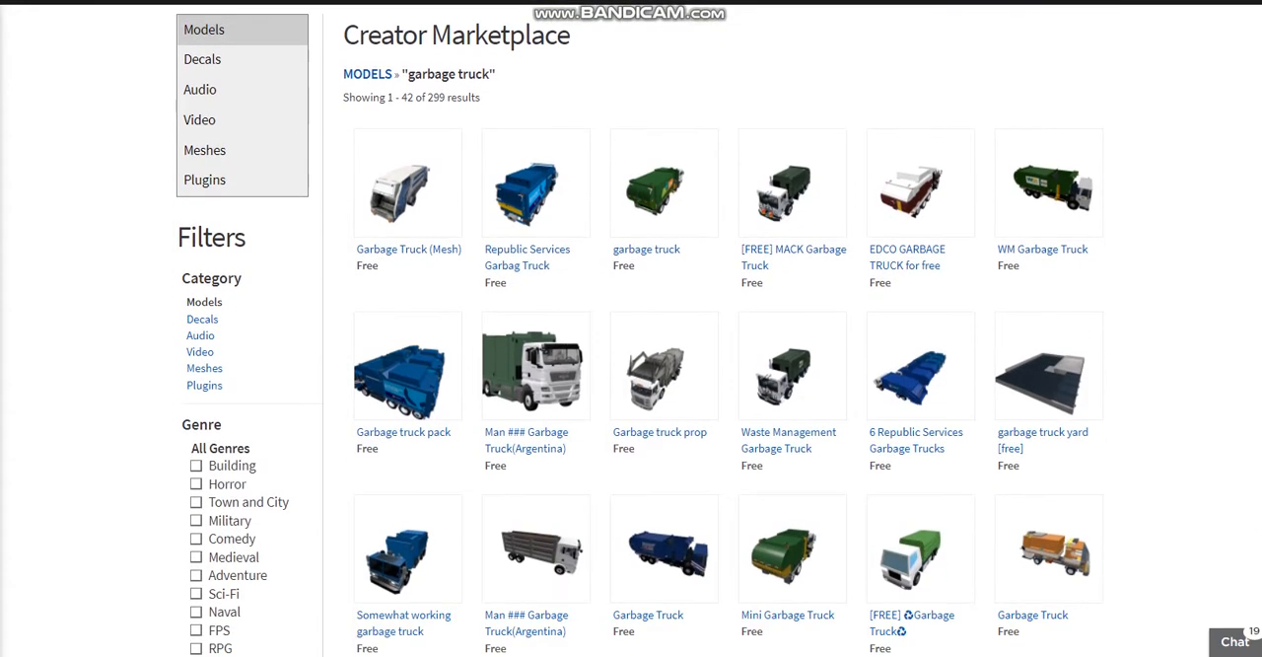
scroll("down", 3)
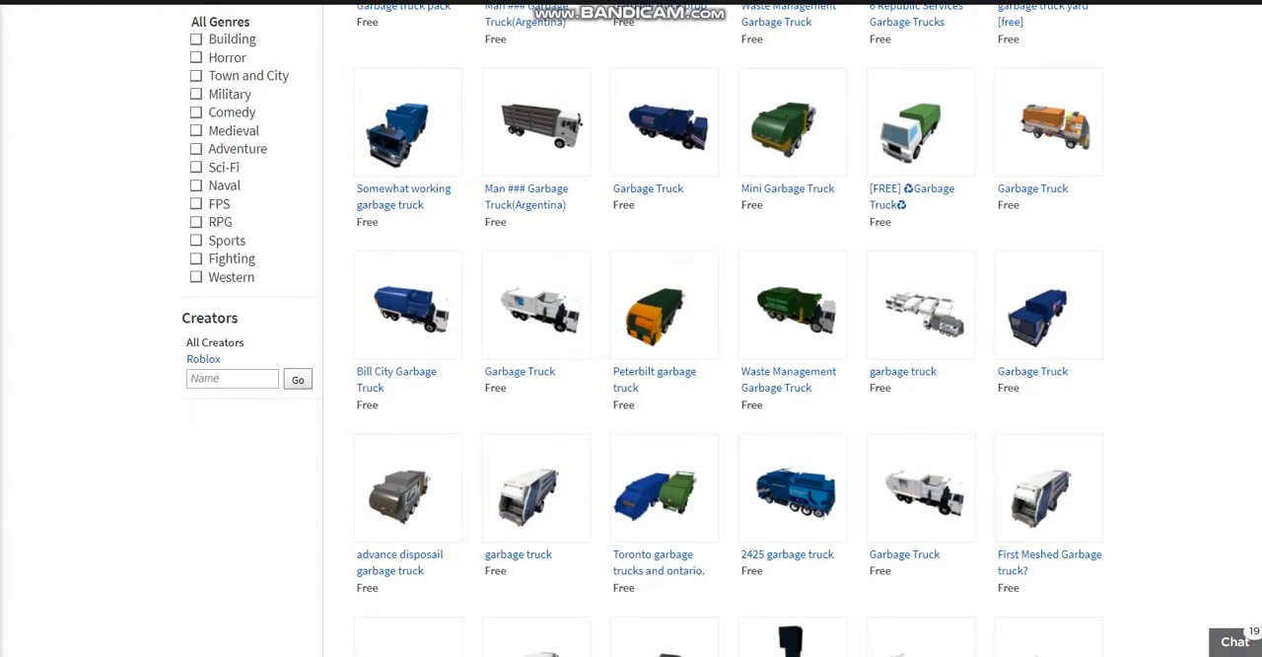
scroll("up", 3)
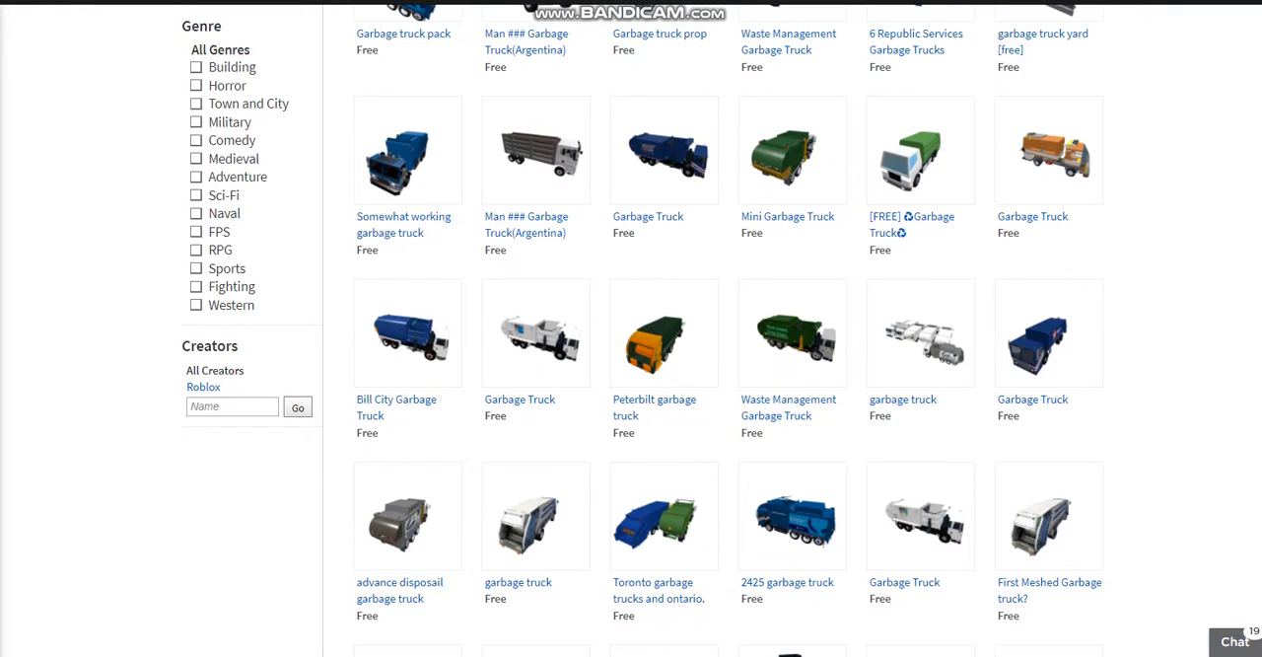
mouse_move(919, 149)
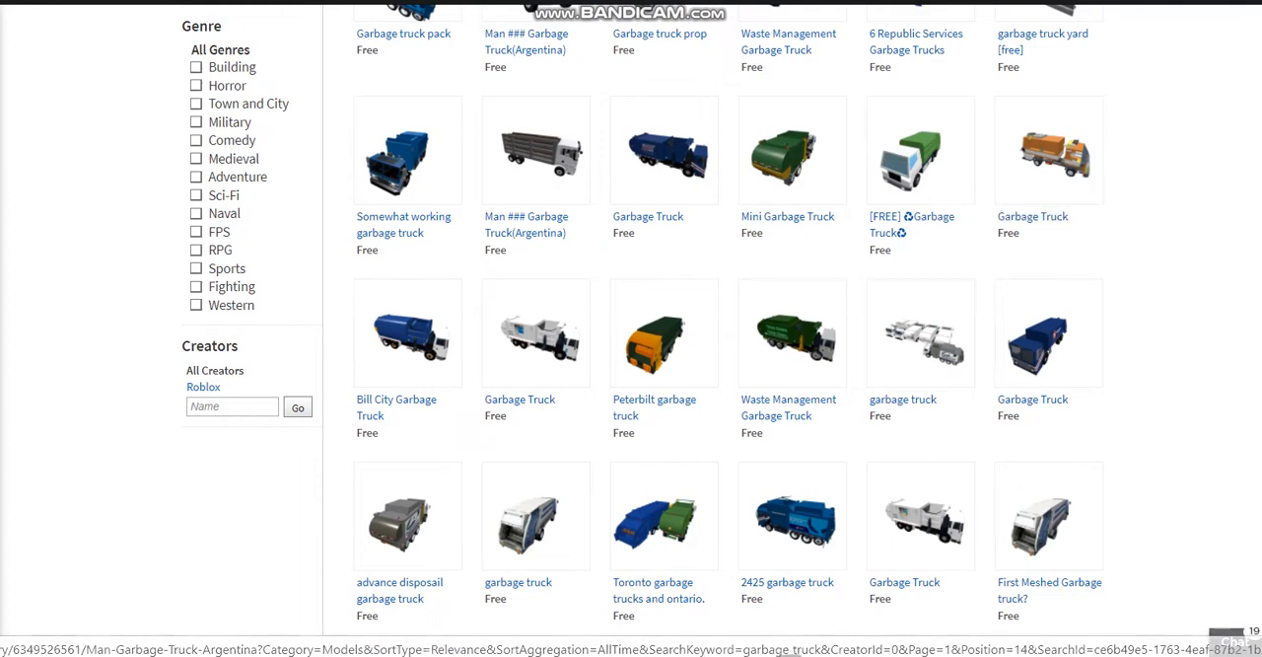
mouse_move(919, 150)
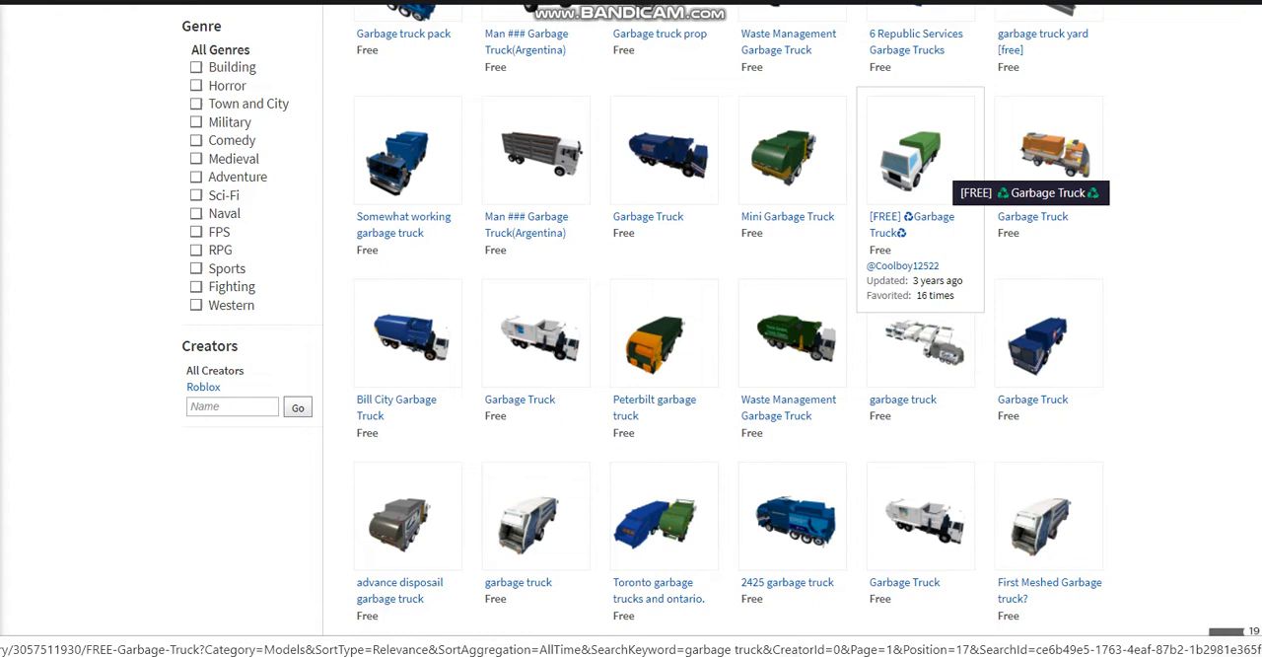
type("coolboy12522")
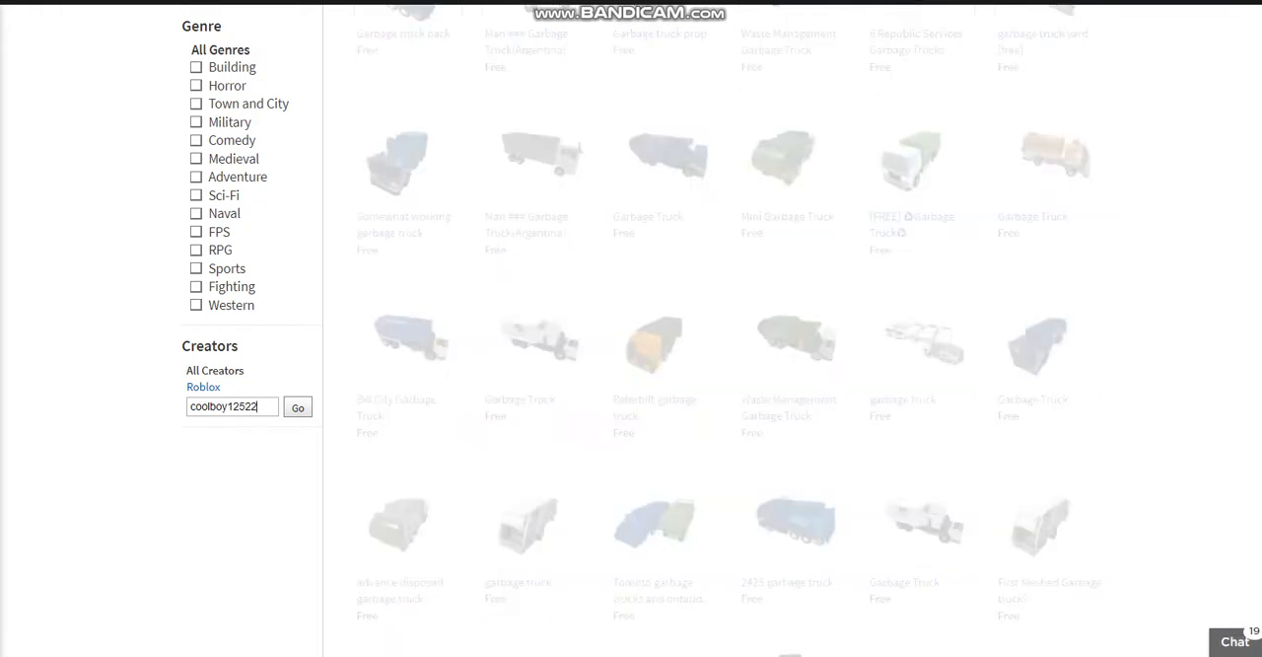
- Apply the Coolboy12522 creator filter and clear the garbage truck keyword to list all 304 models
left_click(296, 406)
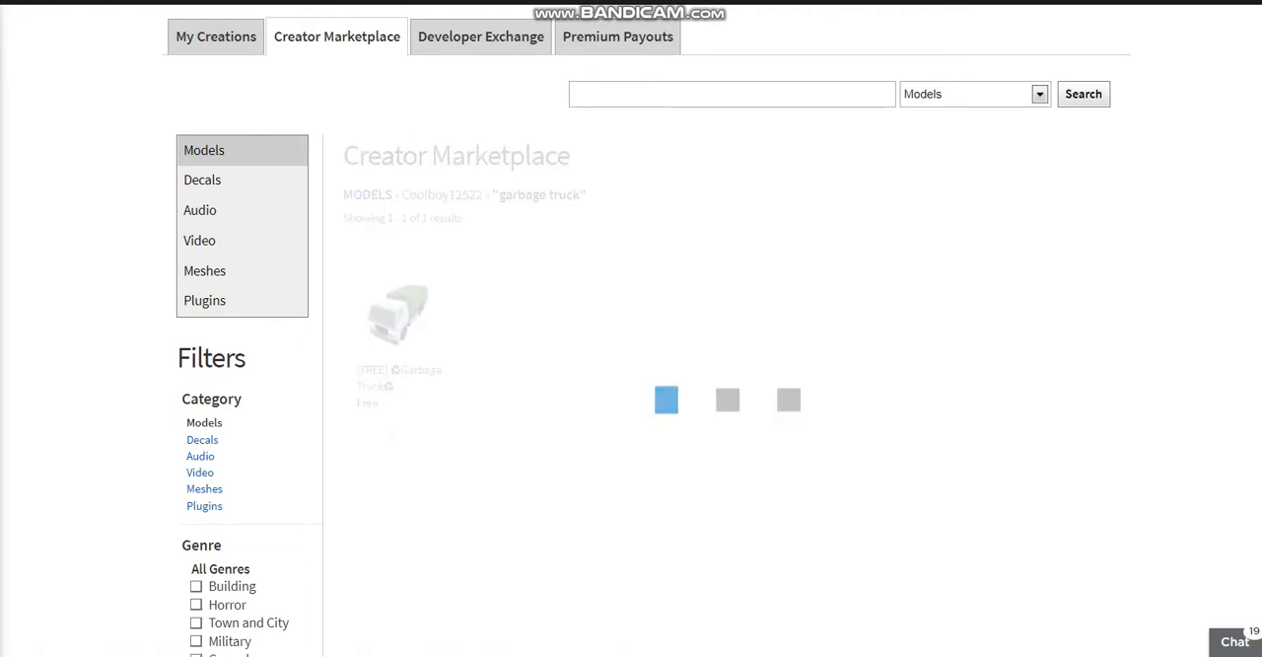
left_click(729, 92)
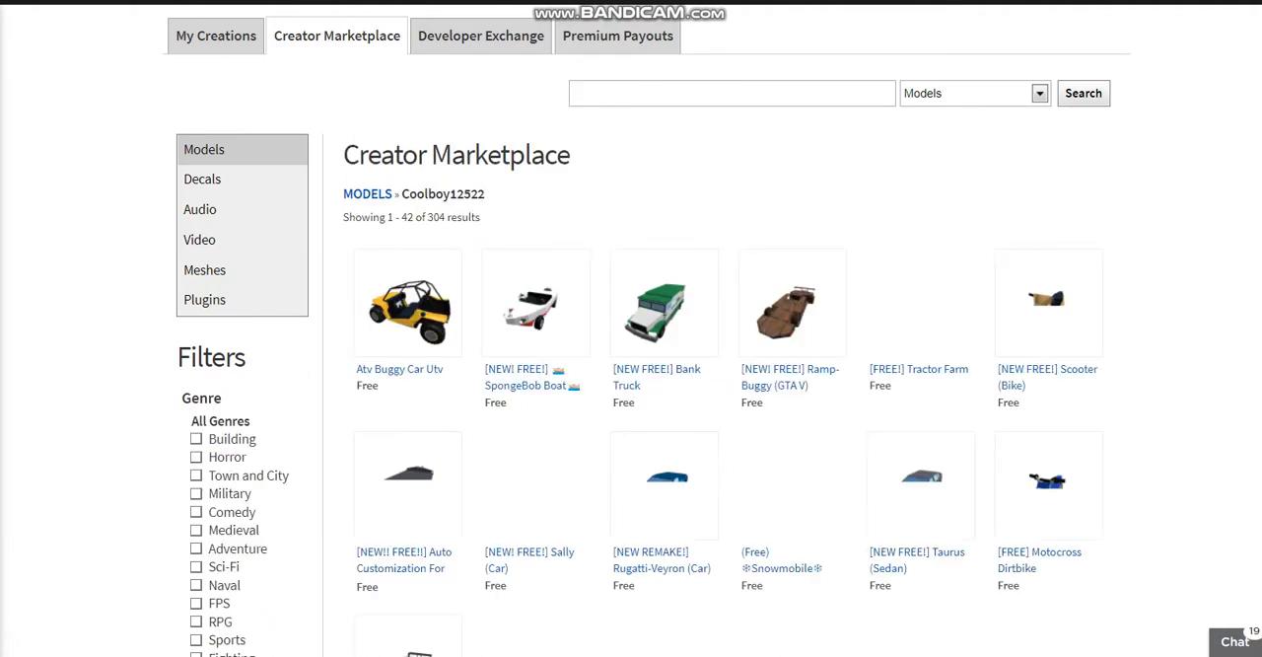
- Look through the first page of Coolboy12522's model results
scroll("down", 3)
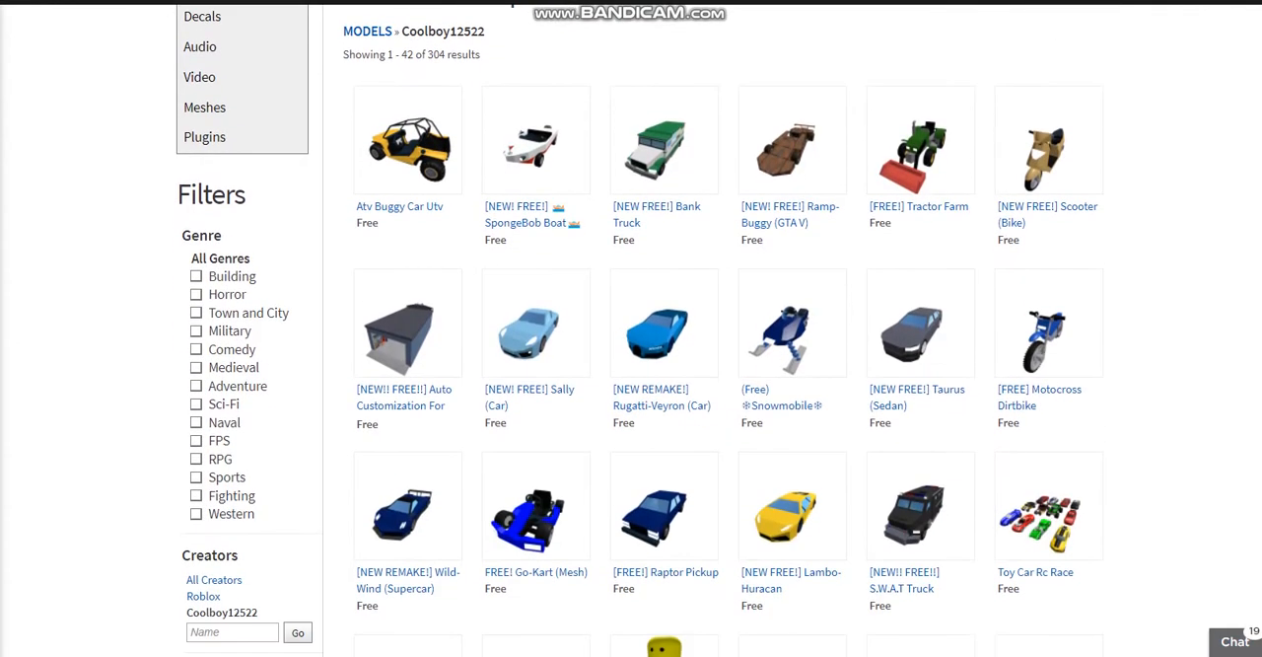
scroll("down", 3)
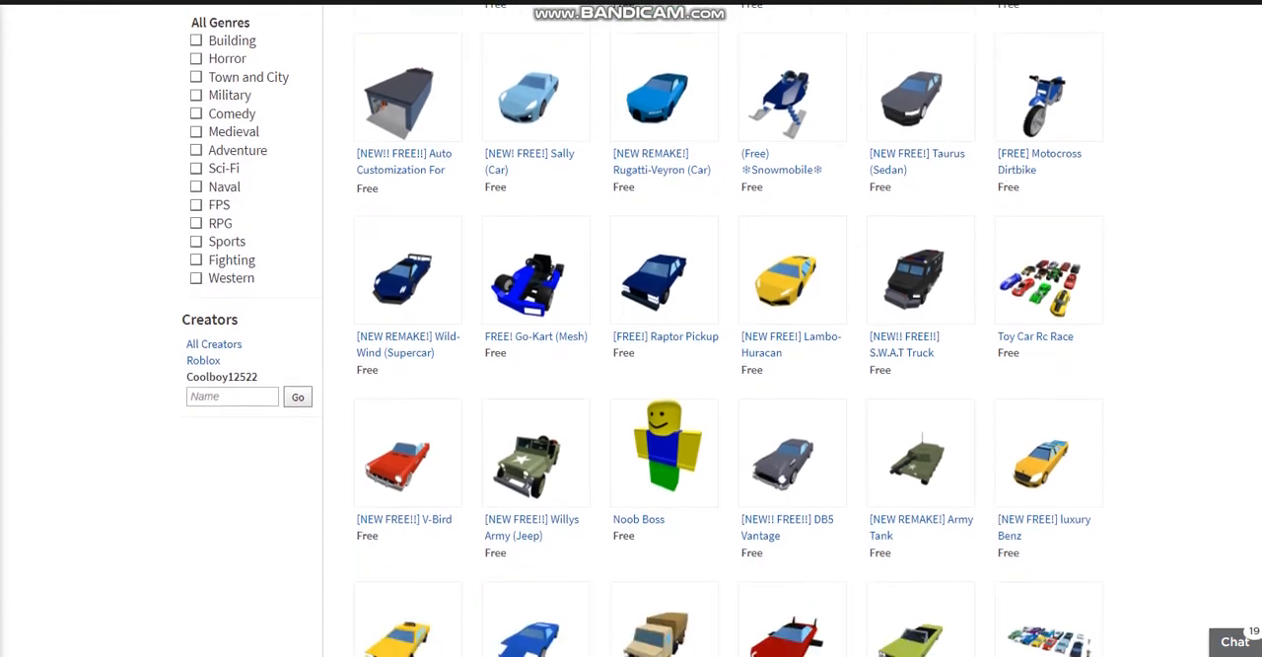
scroll("down", 3)
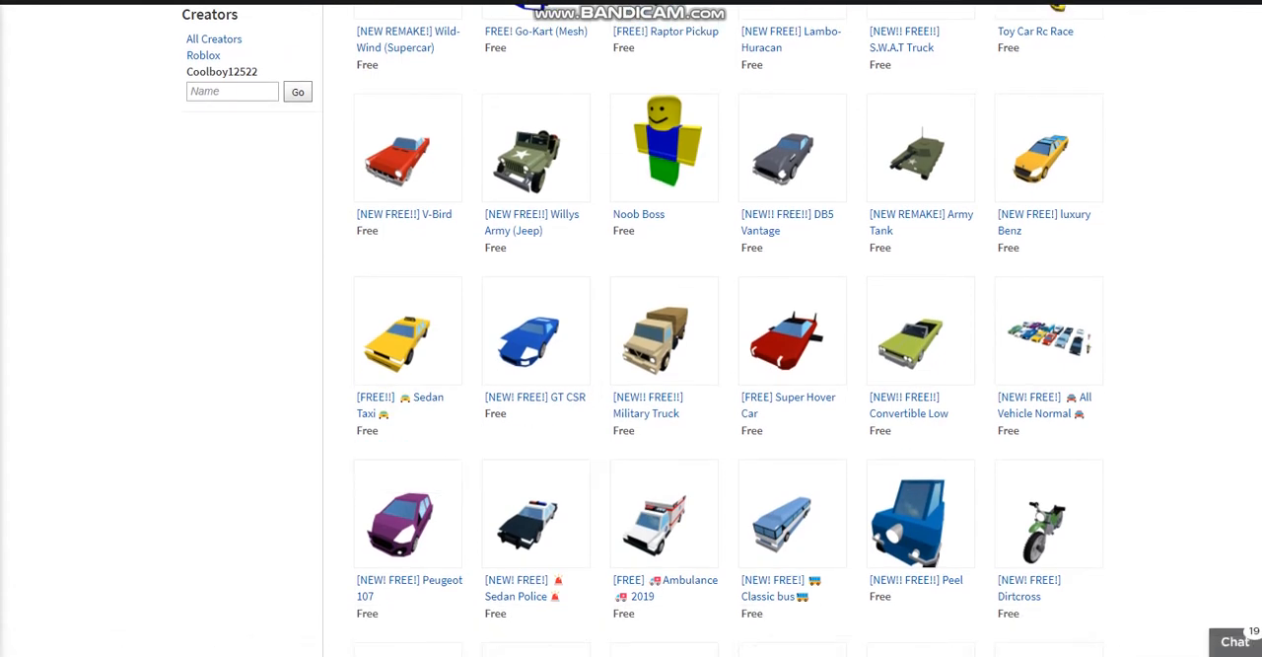
scroll("down", 3)
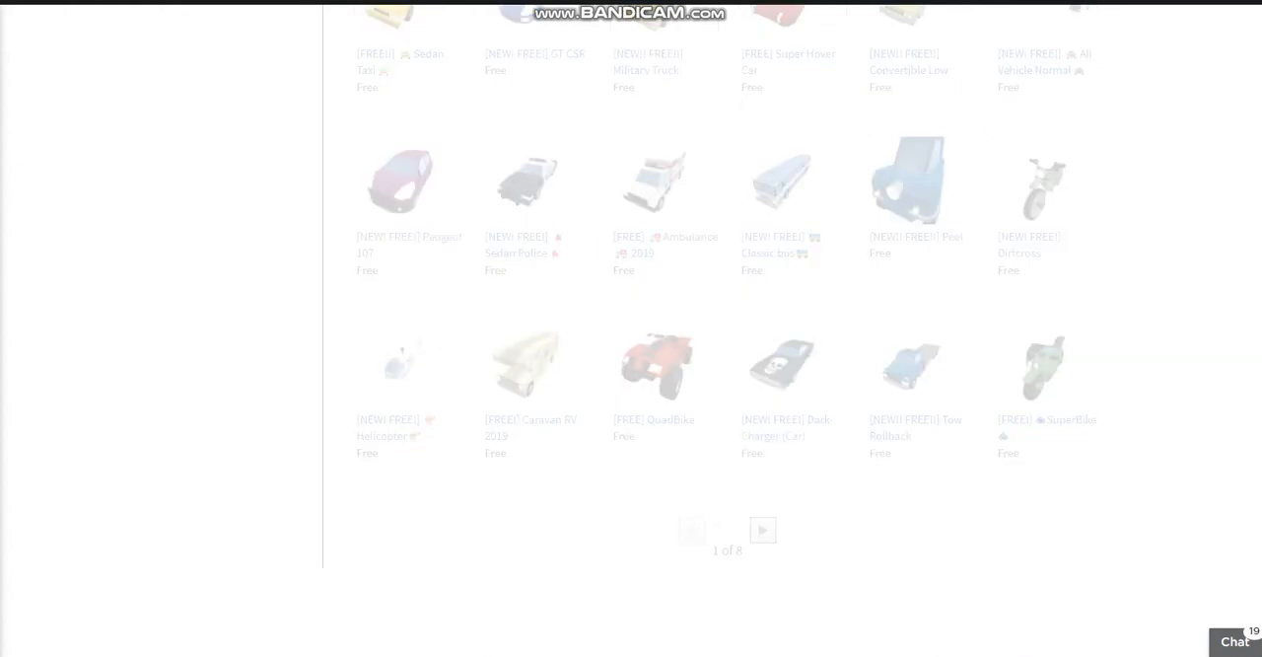
scroll("up", 3)
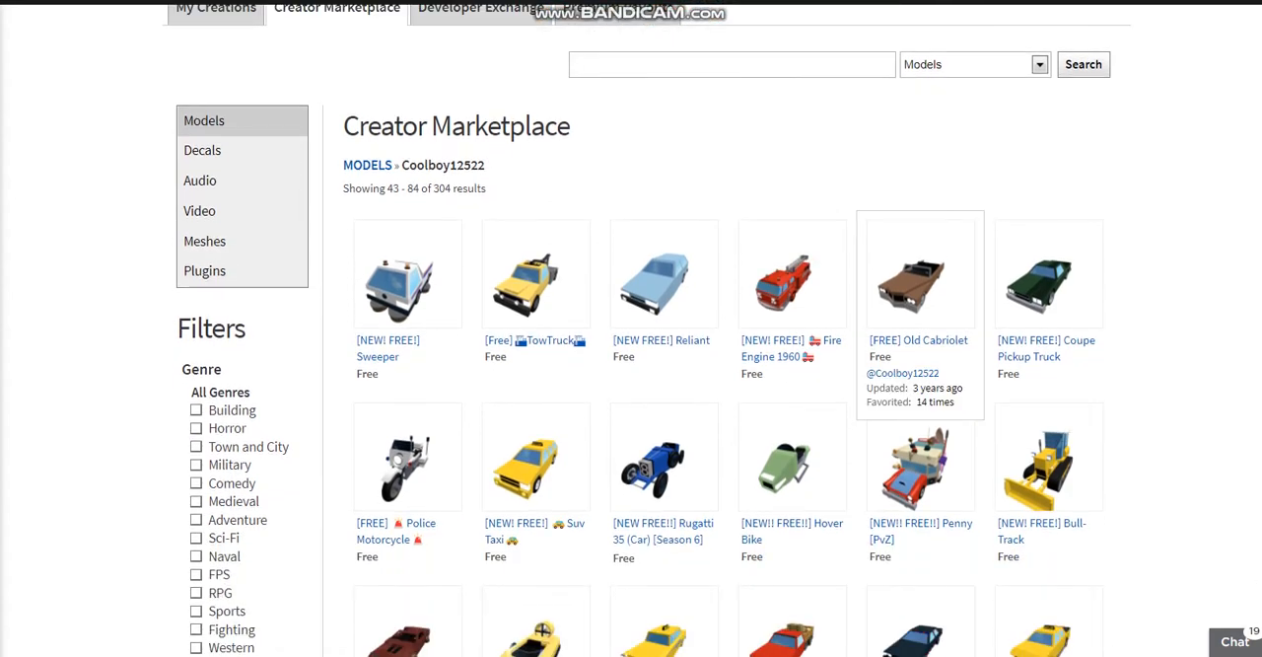
mouse_move(793, 272)
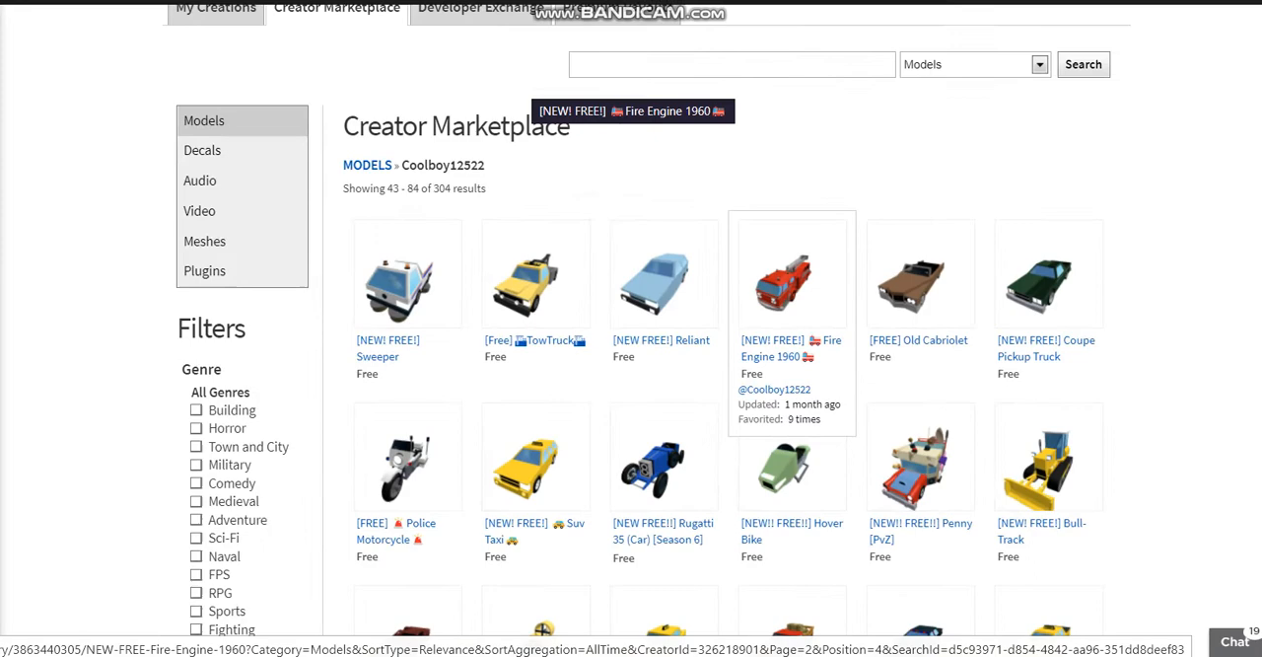
- Scroll through page 2 of Coolboy12522's models, results 43–84, to its end
scroll("down", 3)
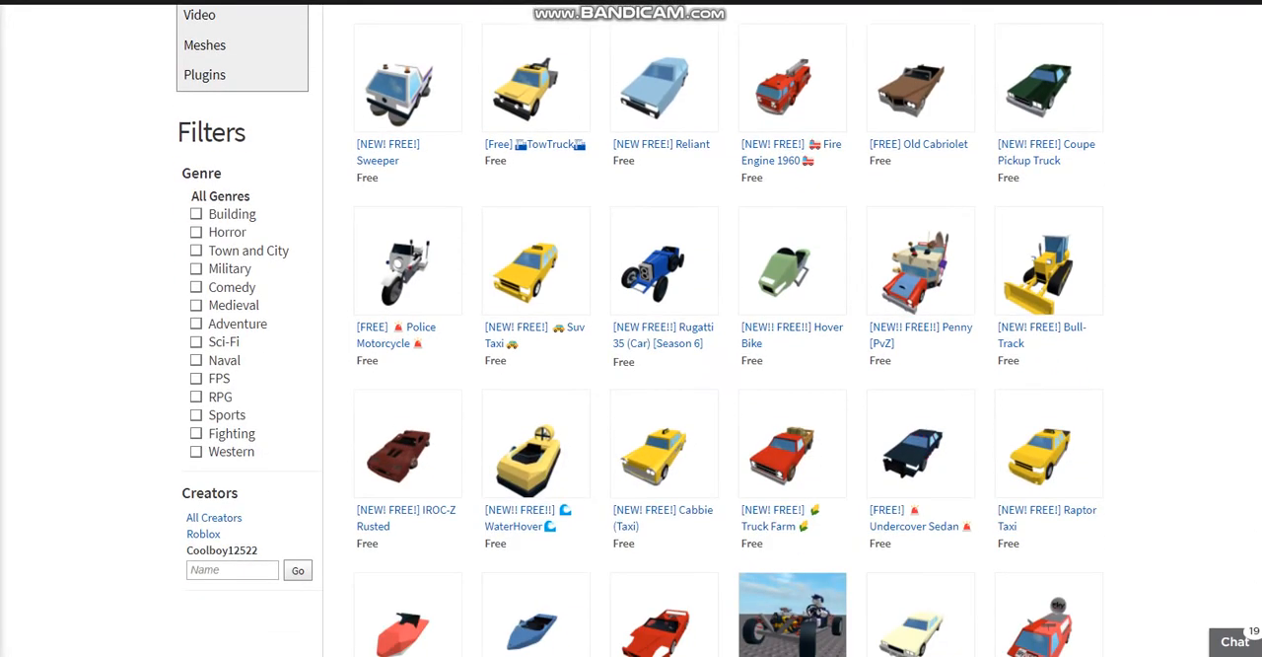
scroll("down", 3)
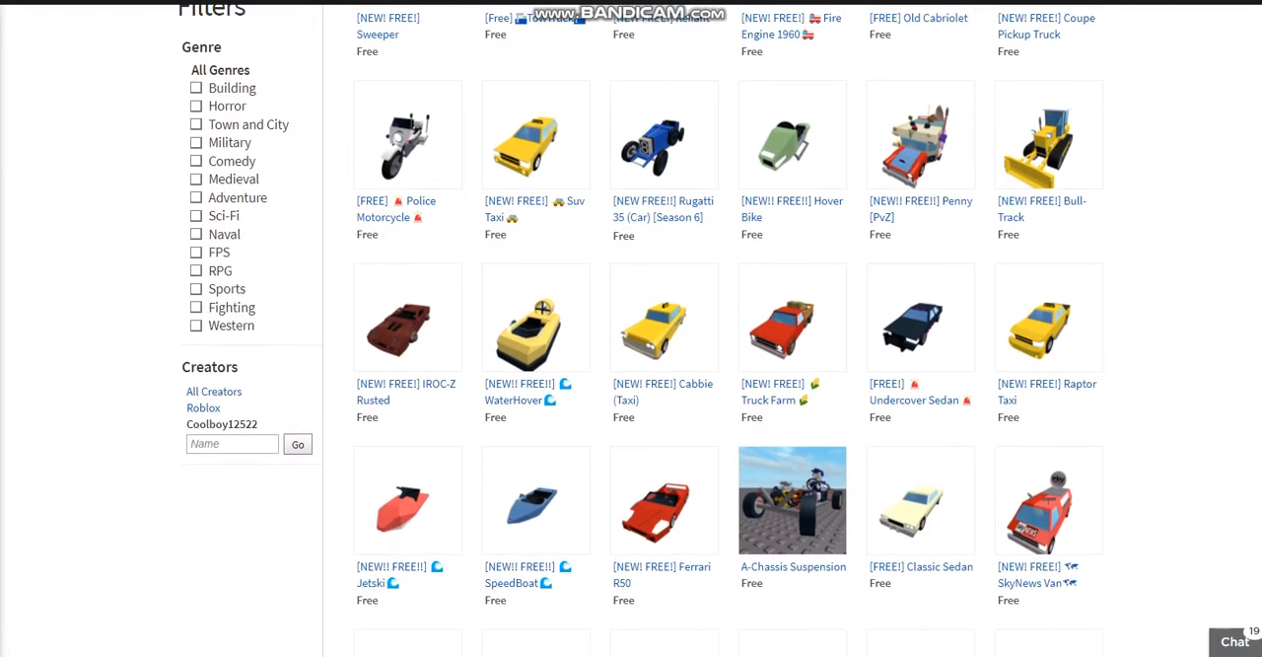
scroll("down", 3)
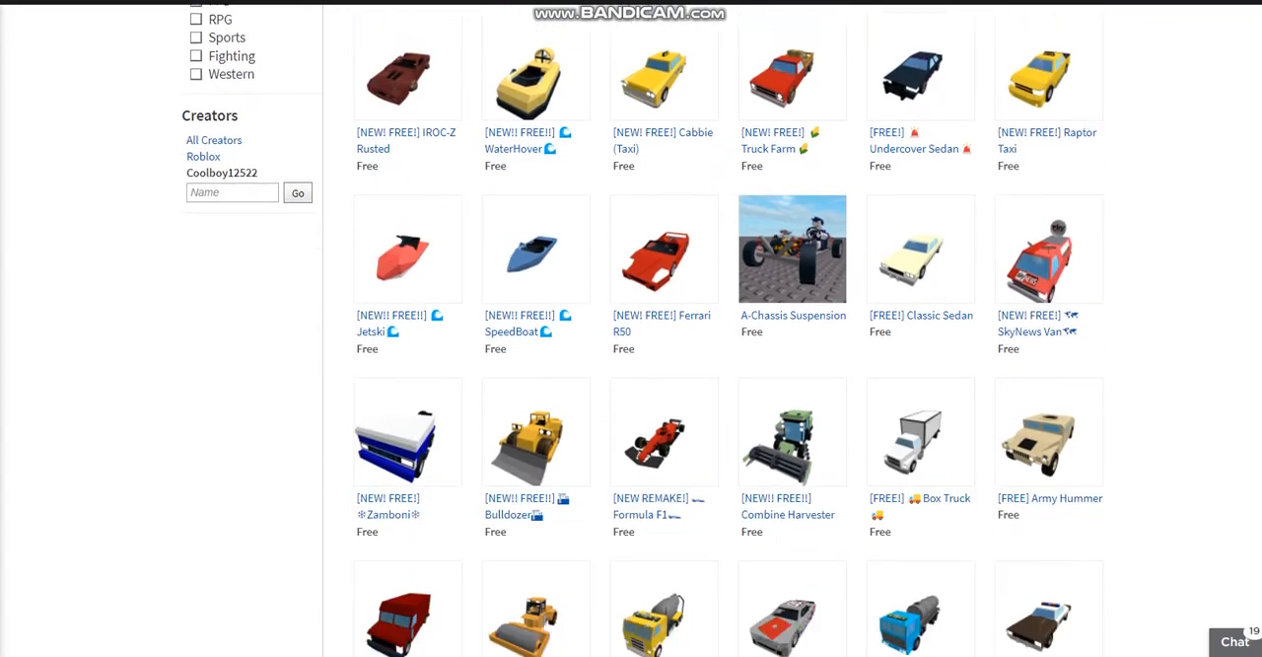
scroll("down", 3)
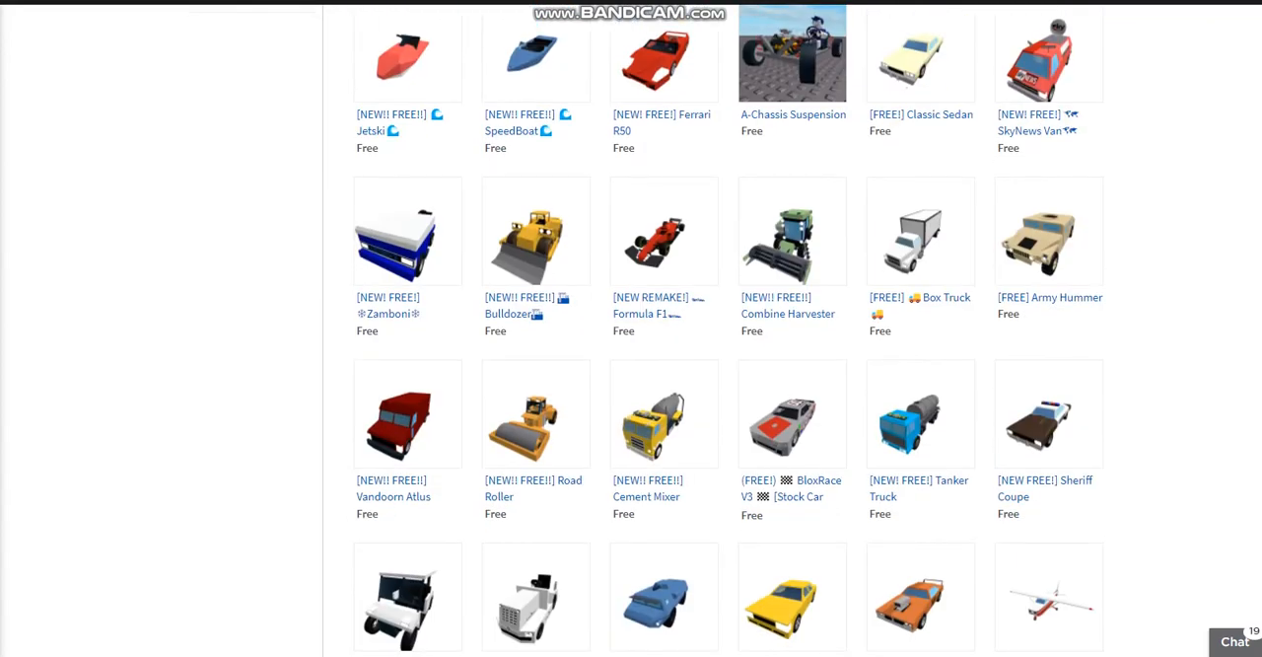
scroll("down", 3)
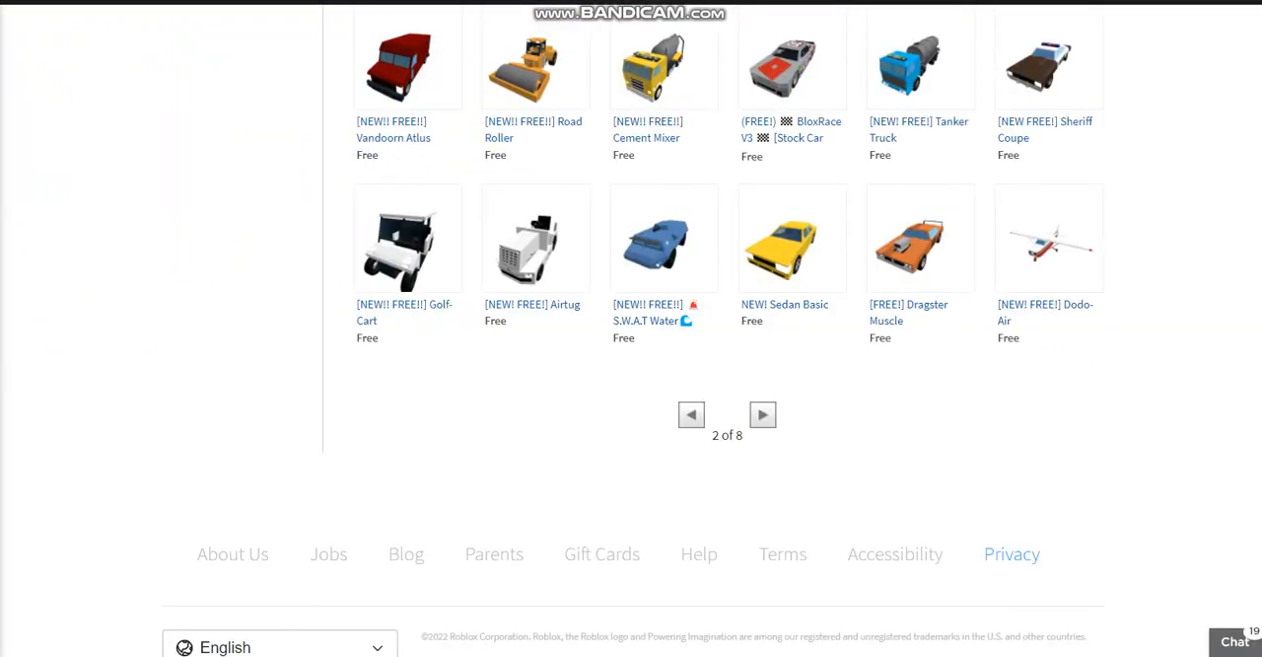
mouse_move(536, 236)
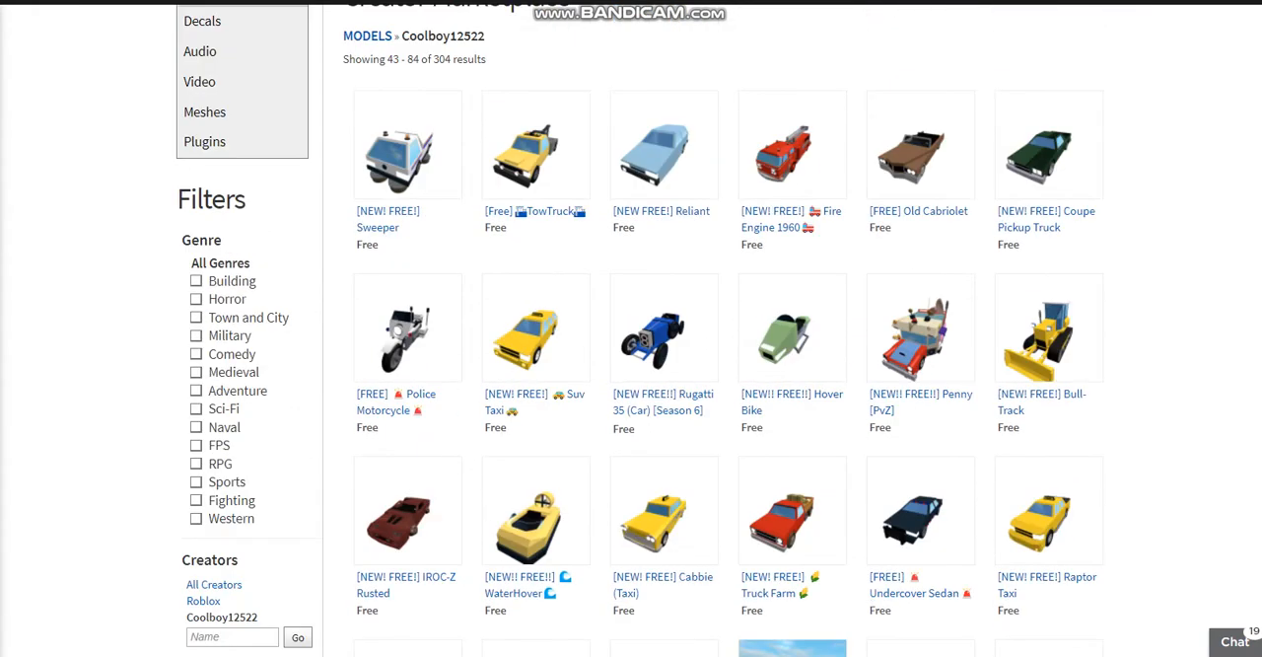
- Open the Old Cabriolet model in a new tab and continue down the results
scroll("up", 3)
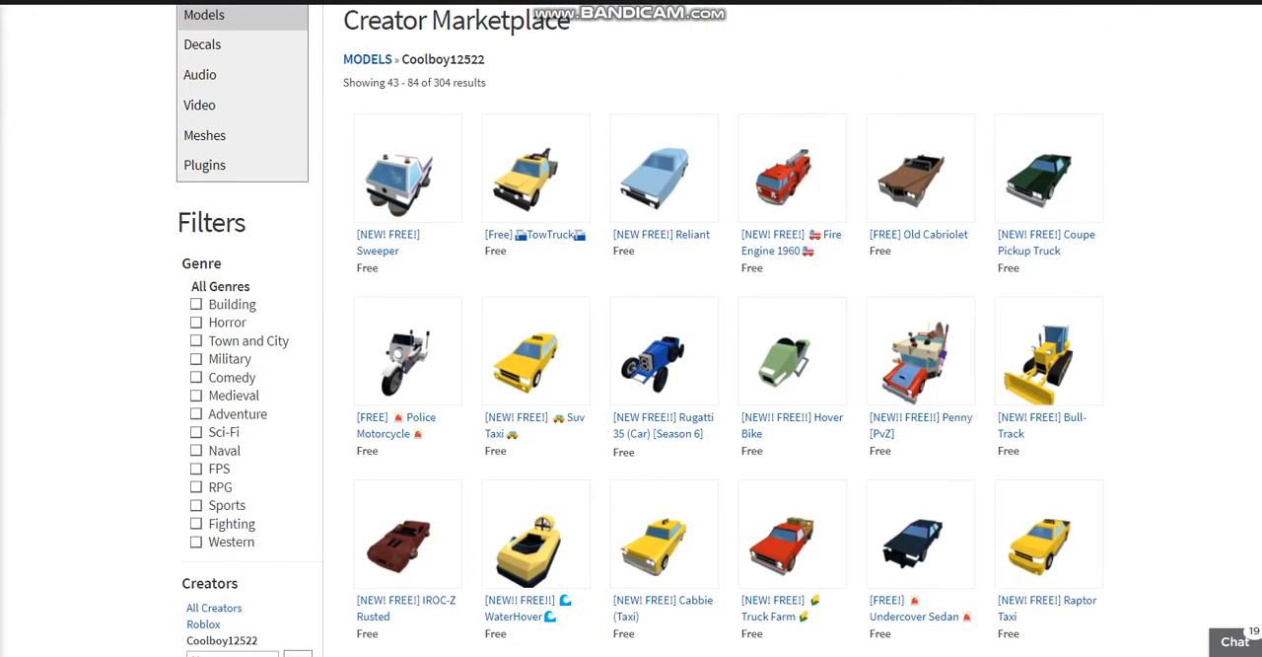
right_click(919, 168)
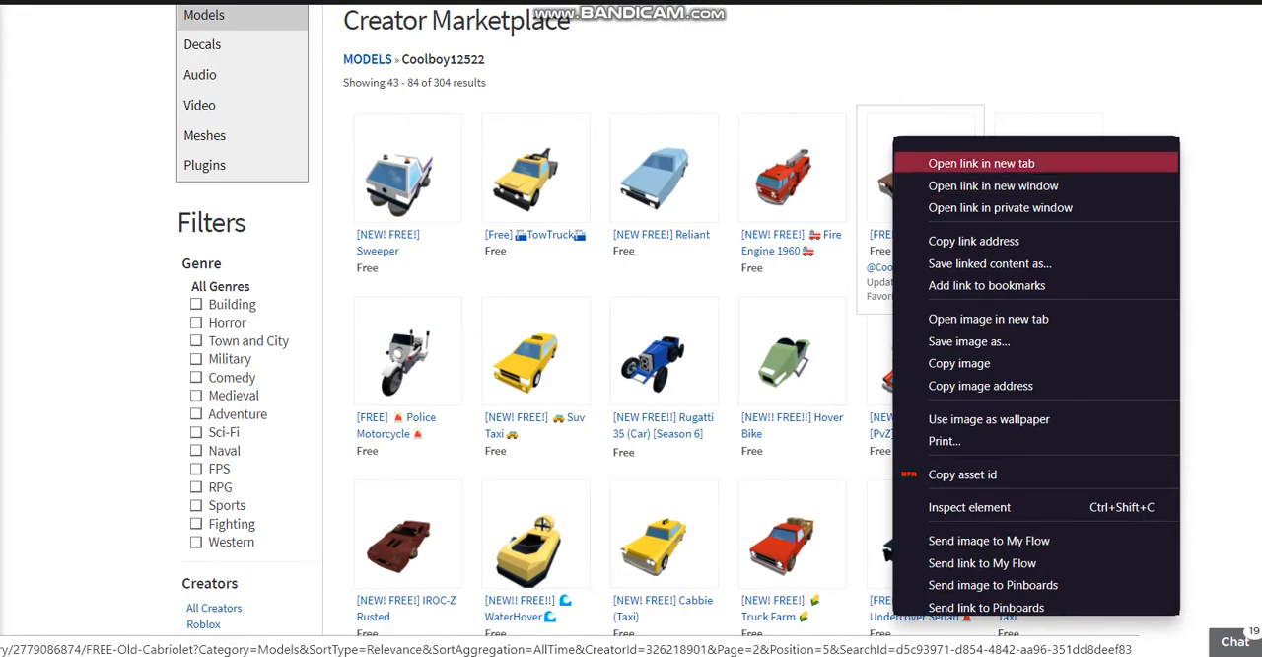
left_click(982, 162)
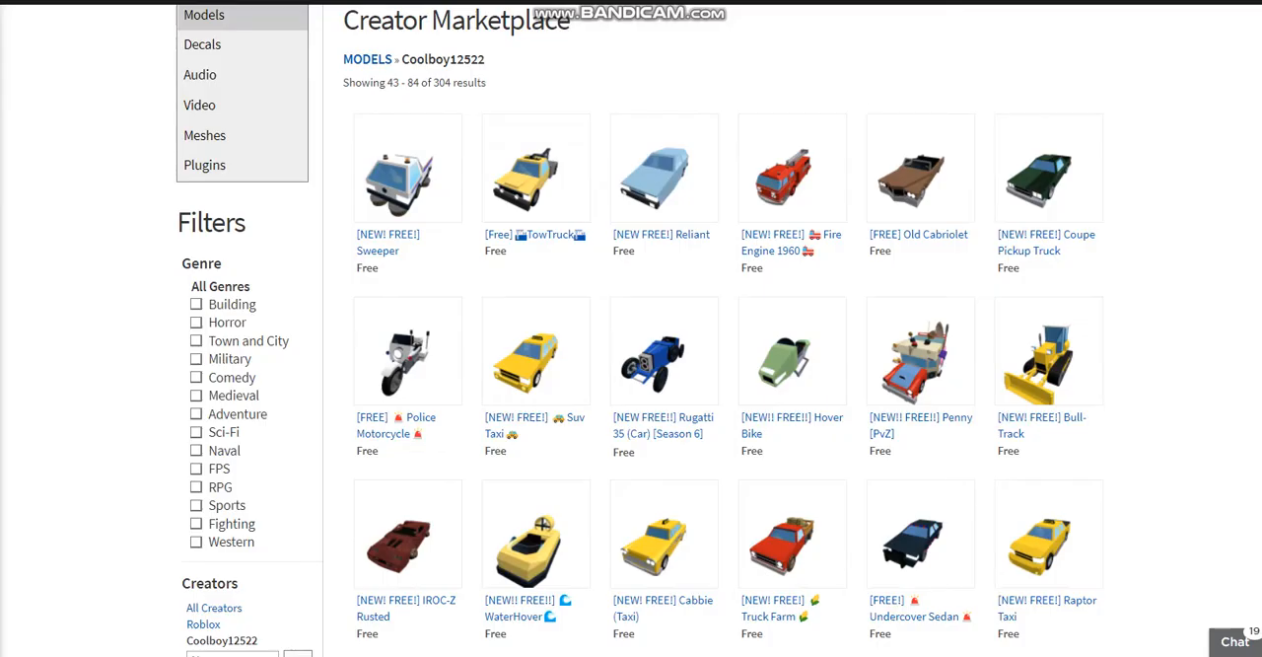
scroll("down", 3)
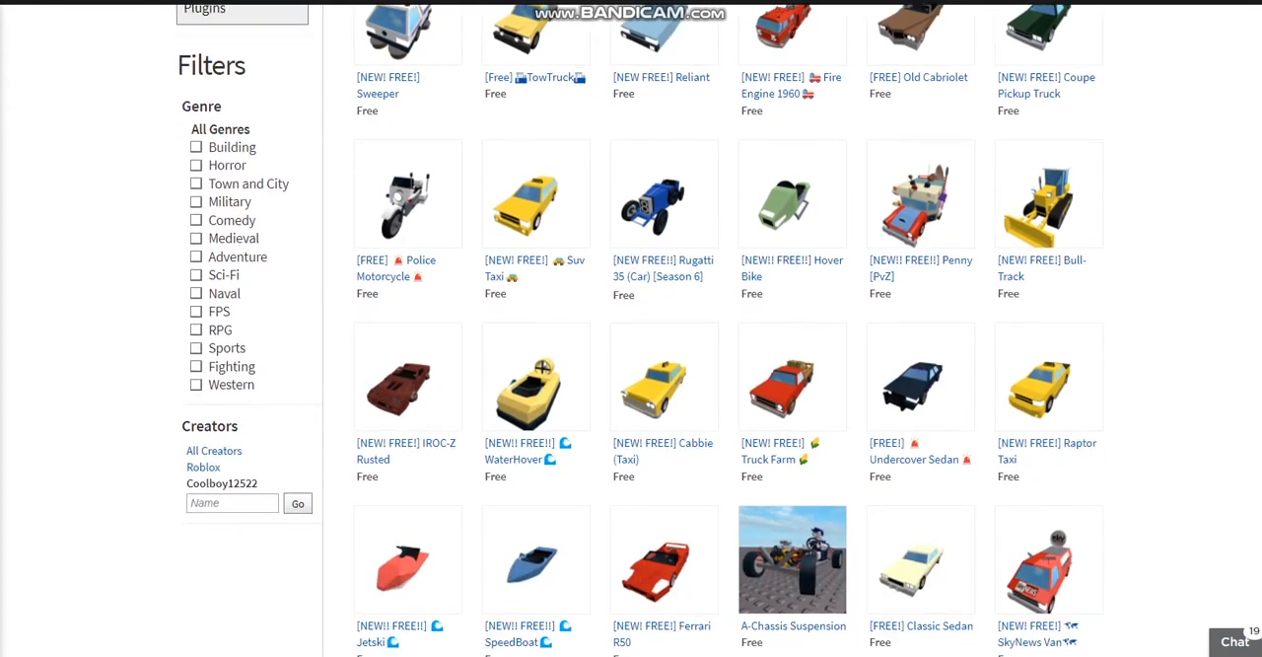
scroll("down", 3)
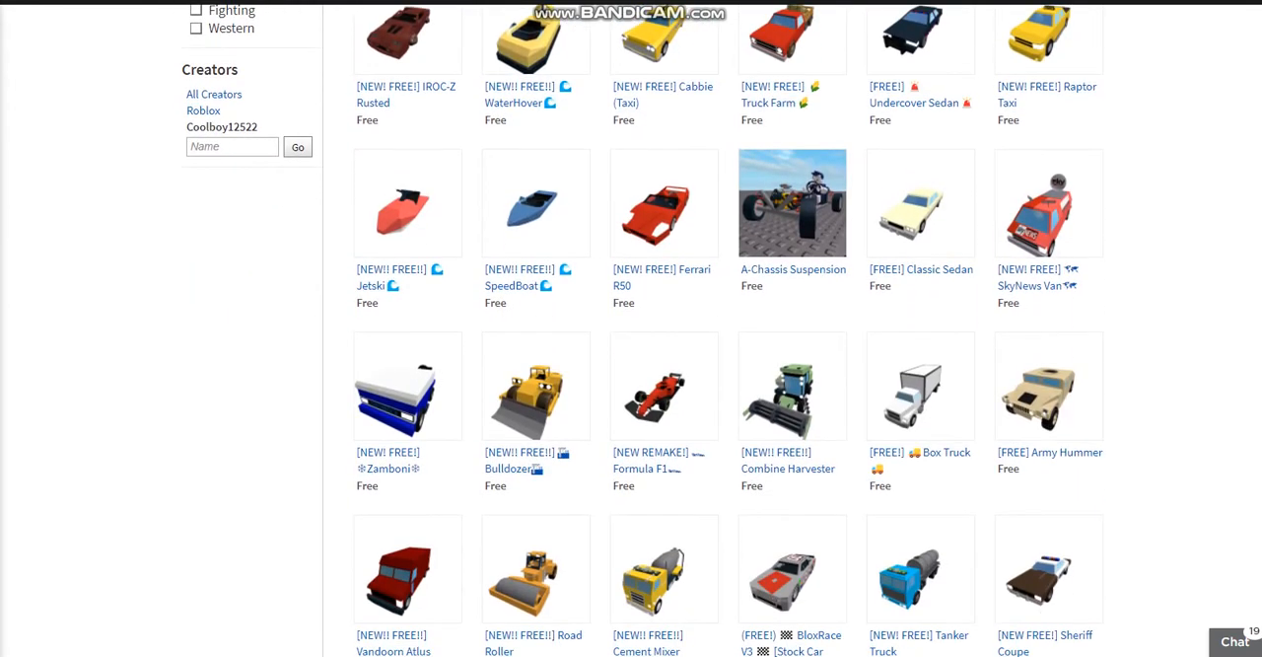
mouse_move(663, 201)
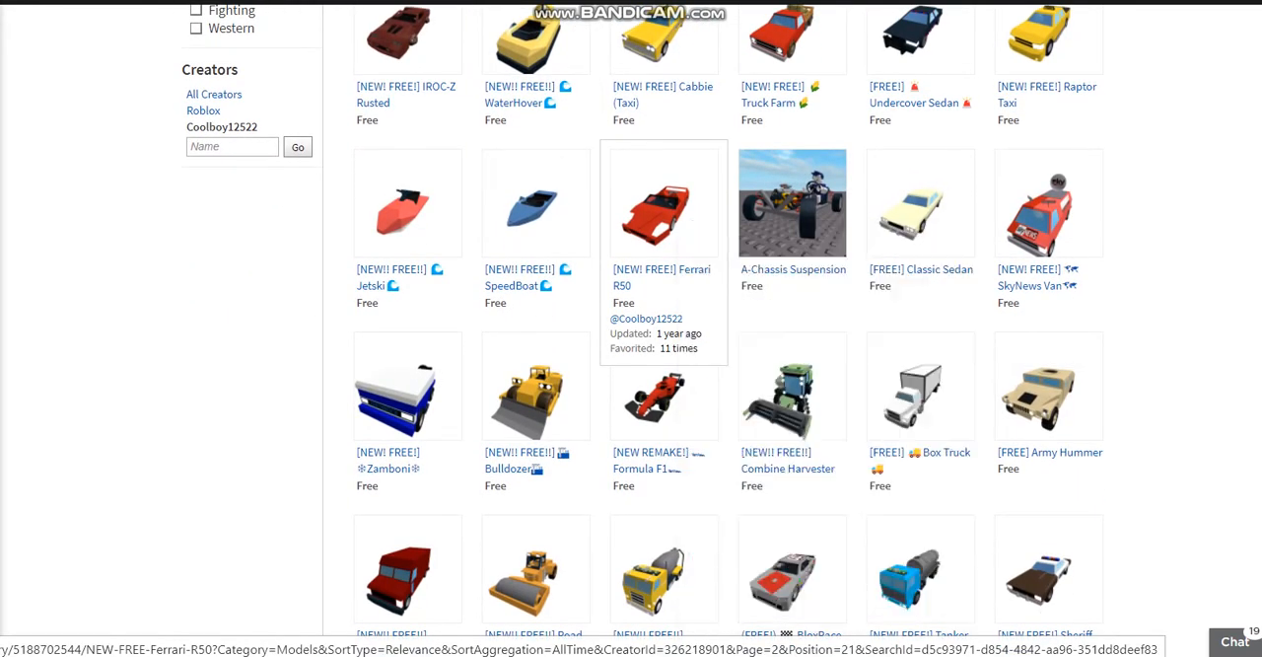
- Open the Ferrari R50 model's page and scroll through its details
left_click(663, 201)
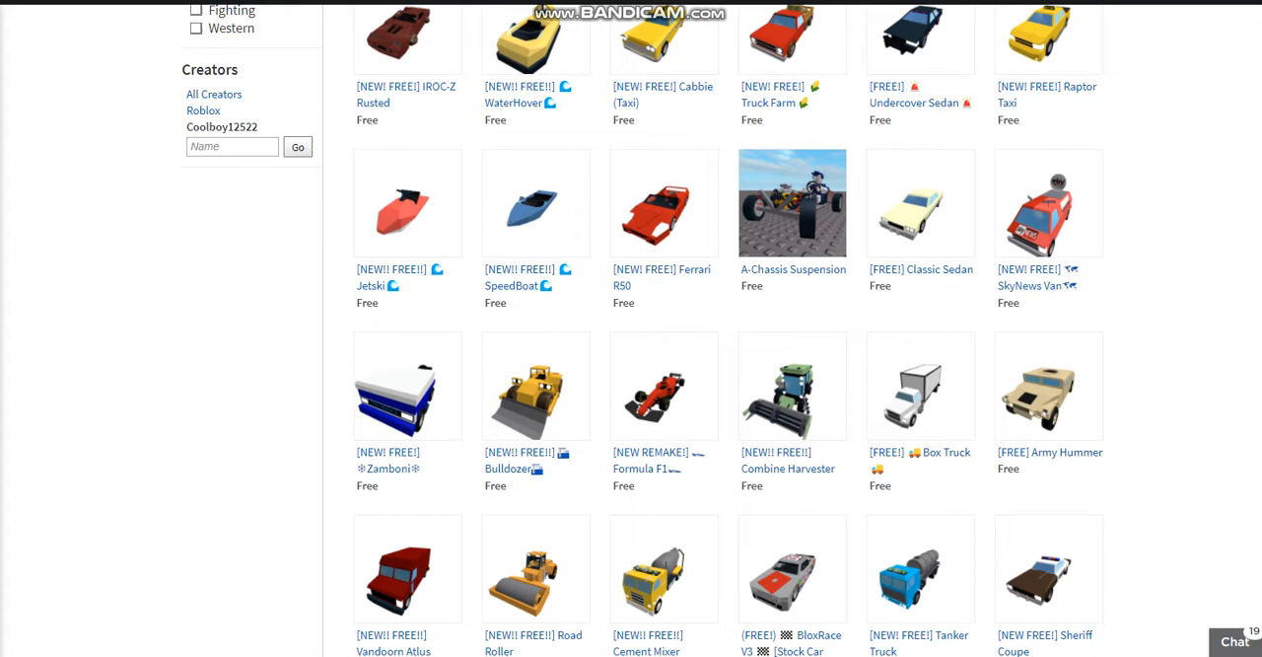
scroll("down", 3)
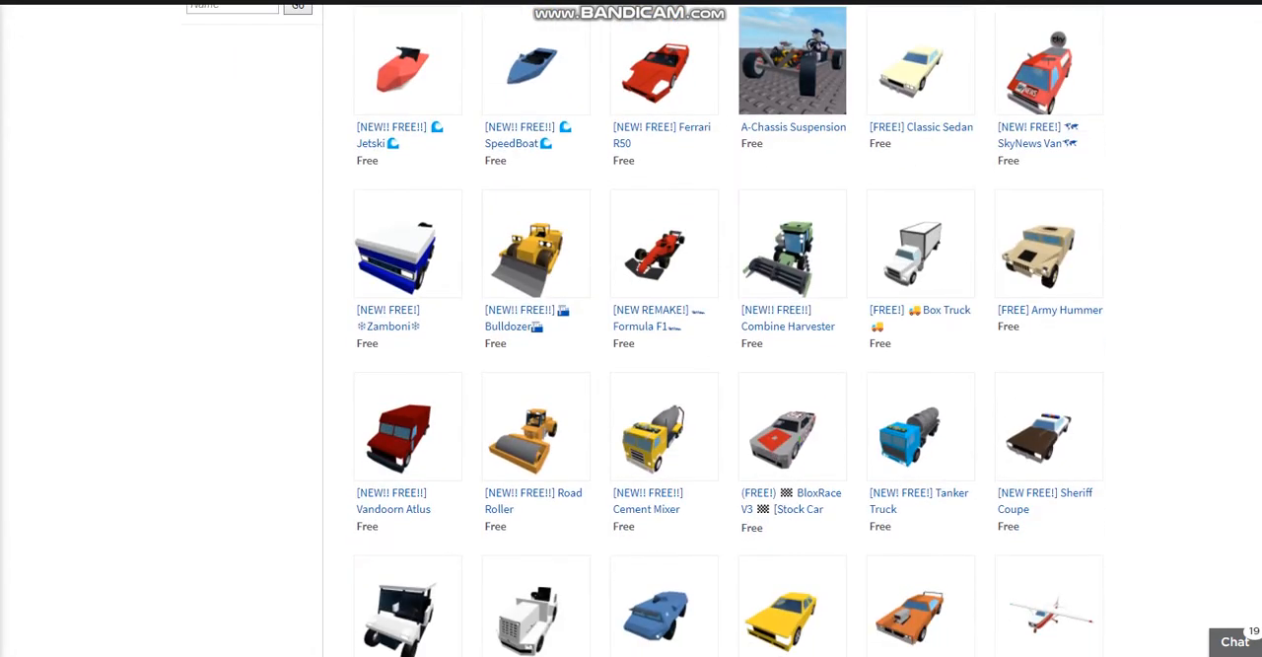
scroll("down", 3)
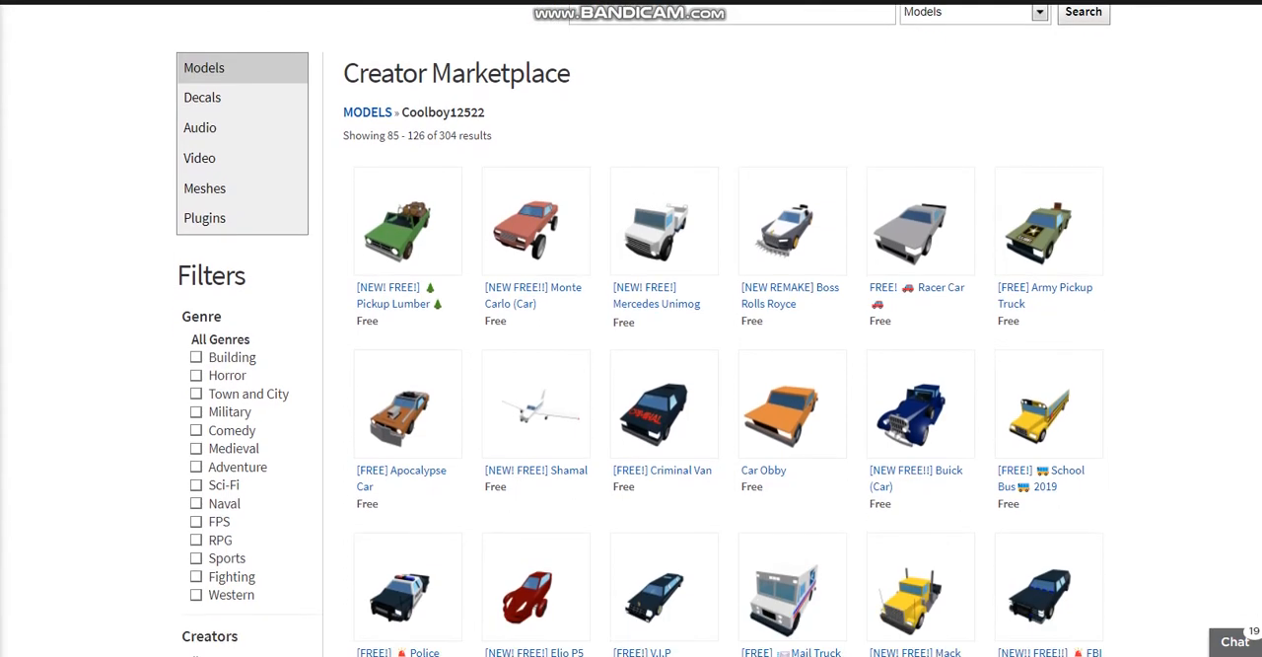
scroll("down", 3)
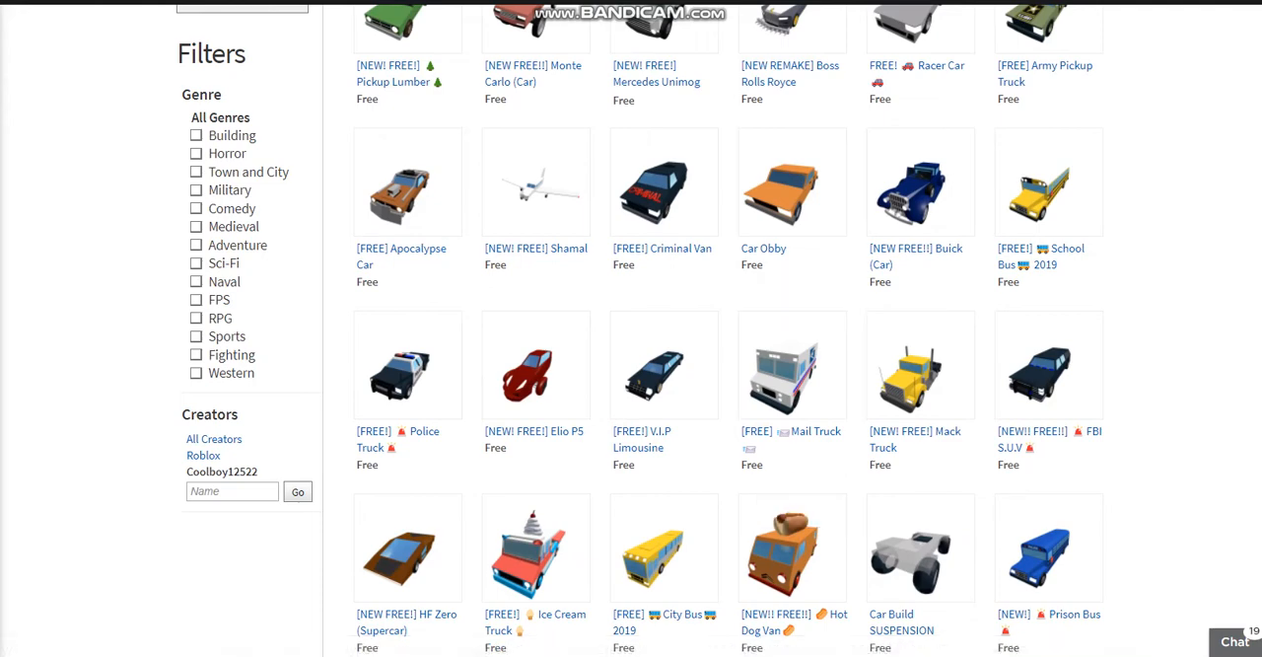
scroll("down", 3)
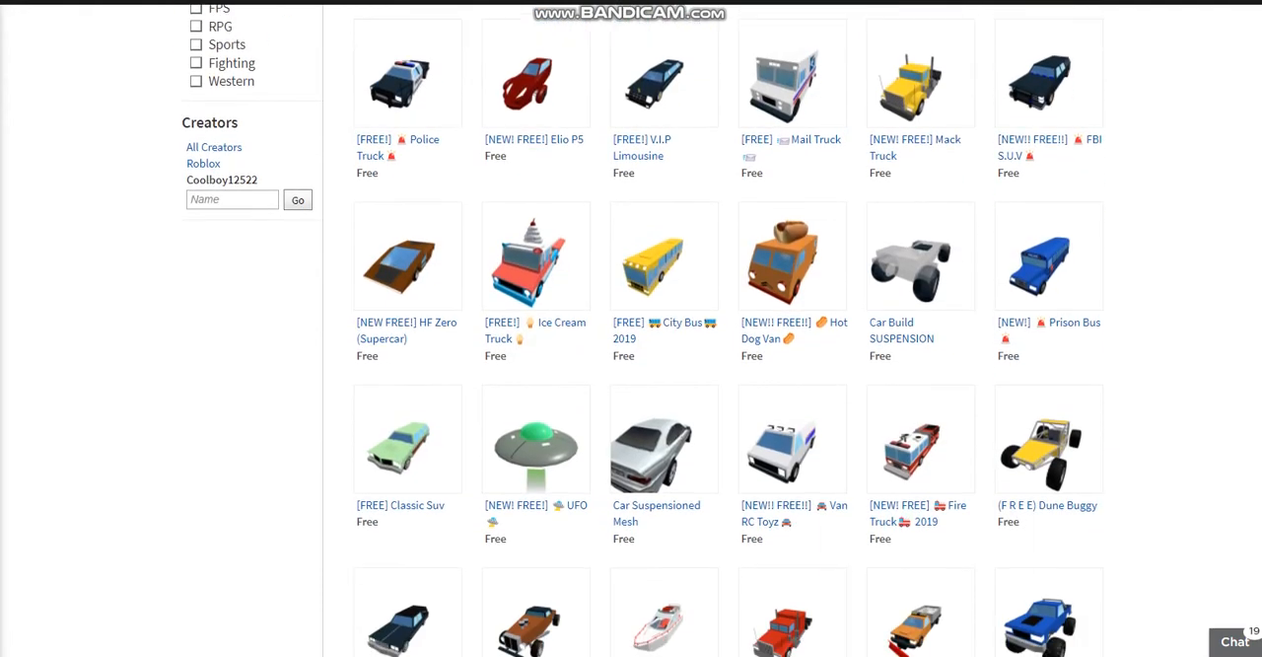
scroll("down", 3)
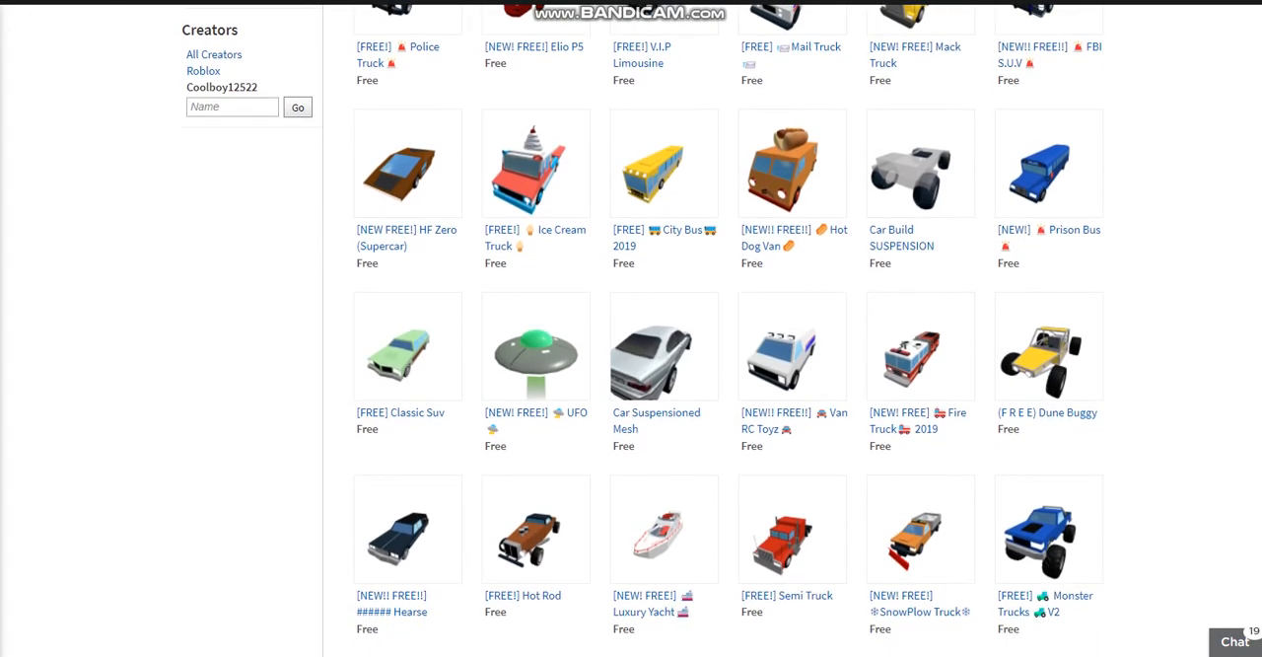
mouse_move(793, 345)
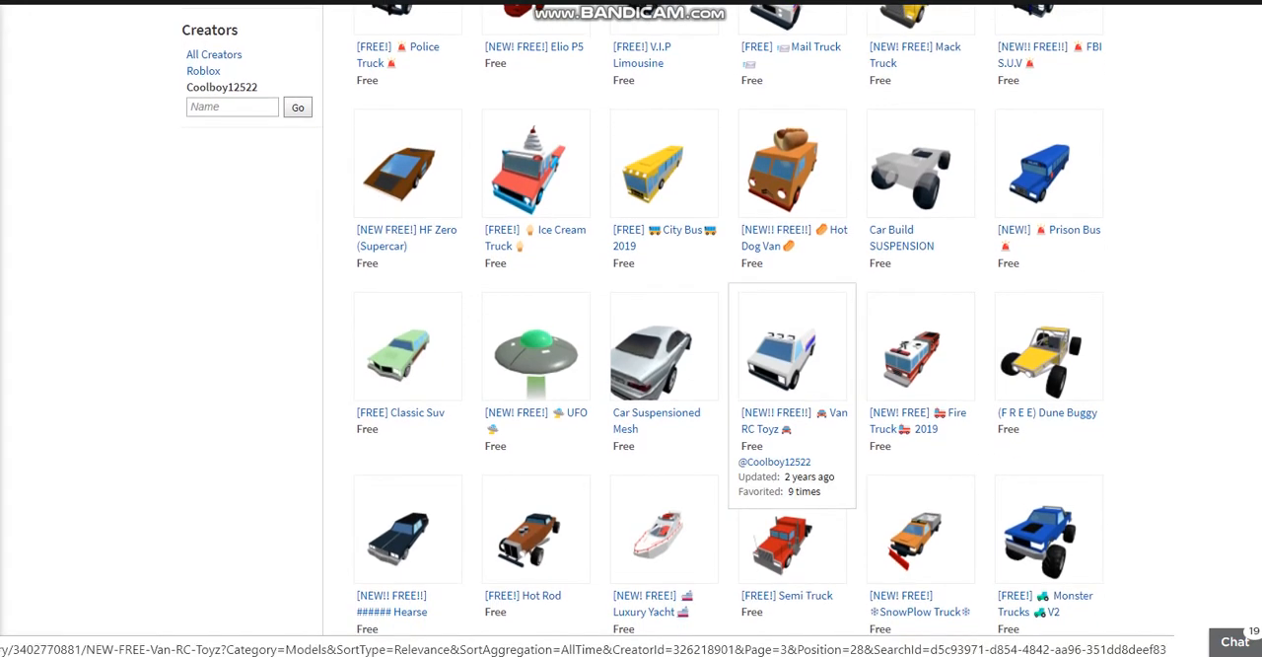
scroll("down", 3)
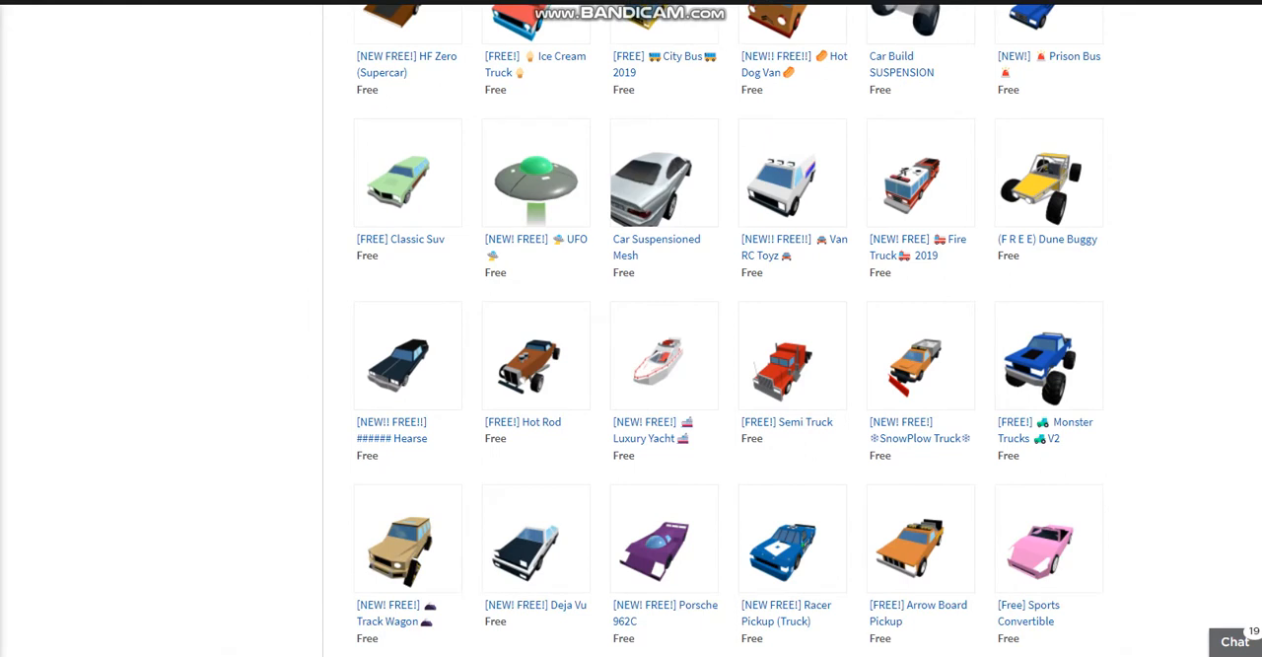
scroll("down", 3)
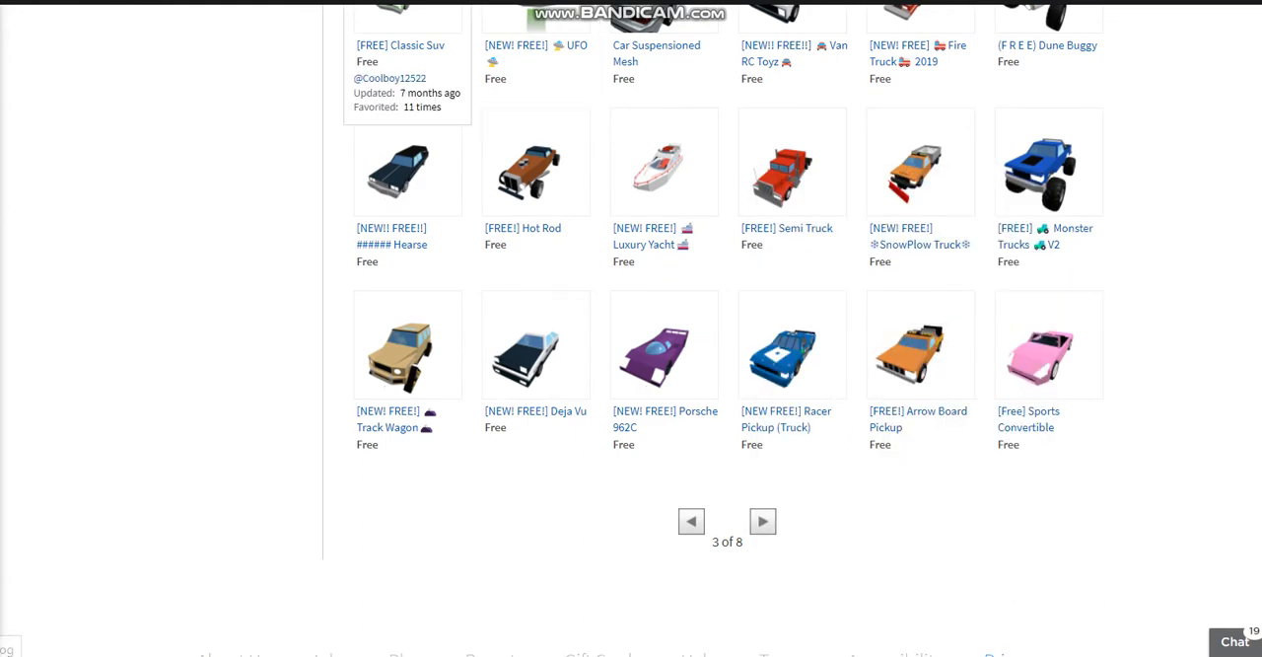
left_click(1049, 161)
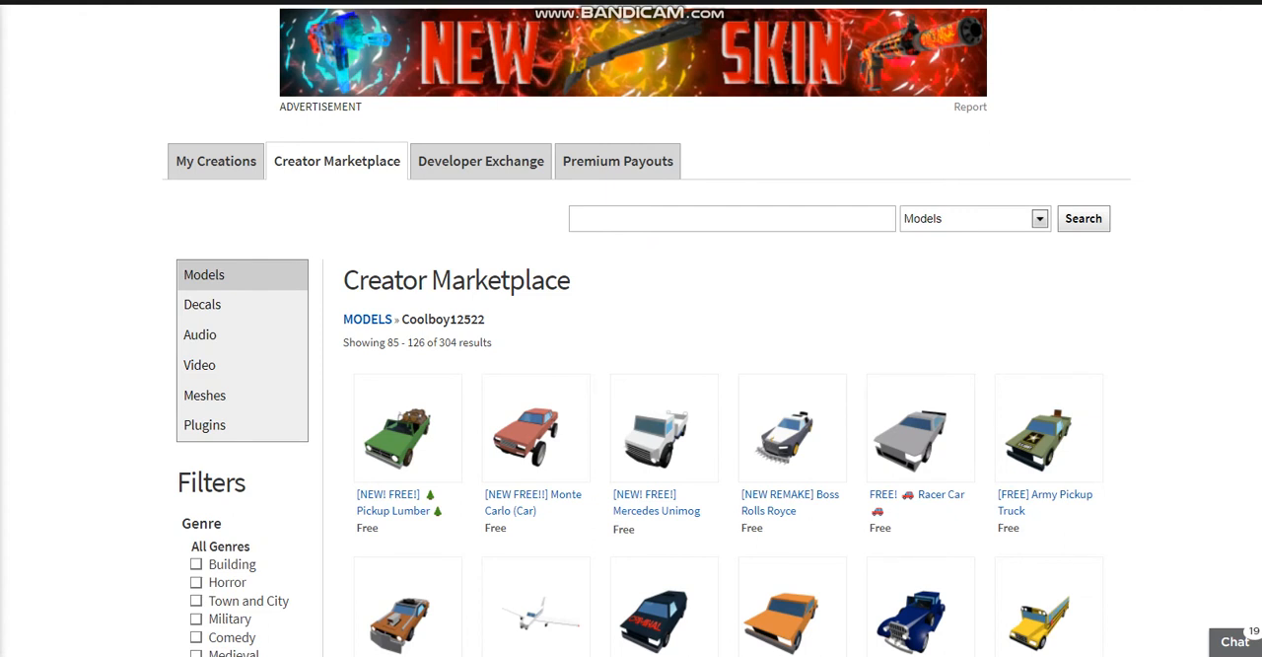
type("col")
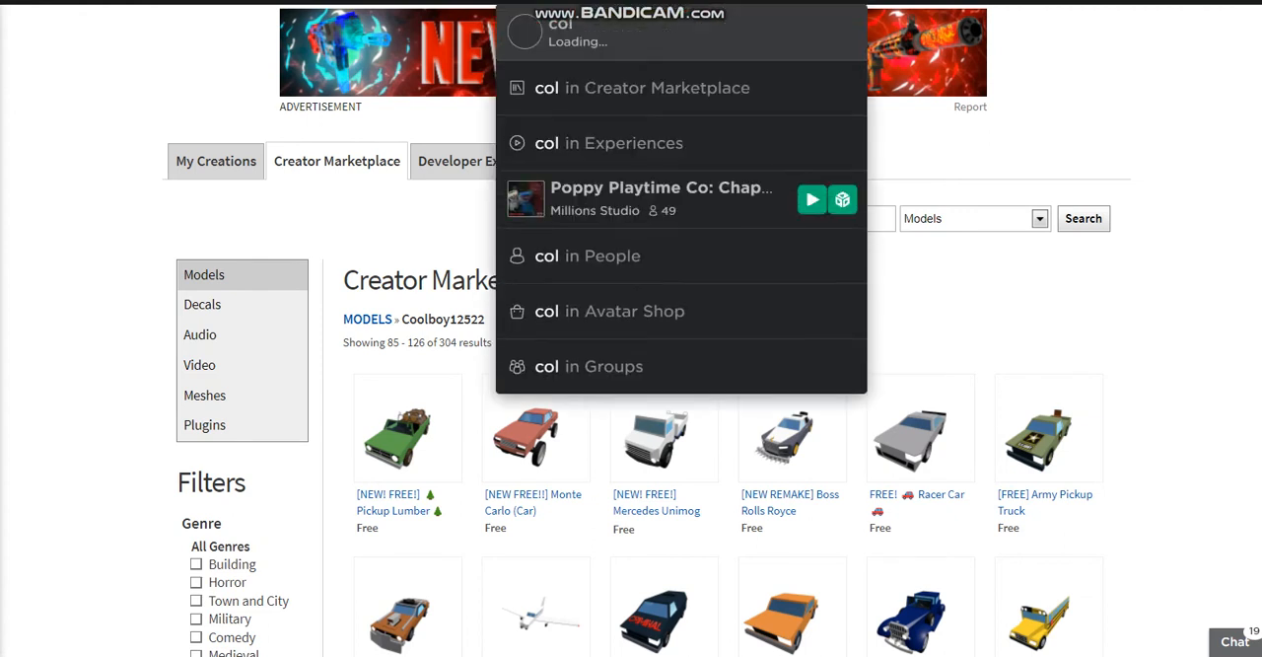
type("oolboy")
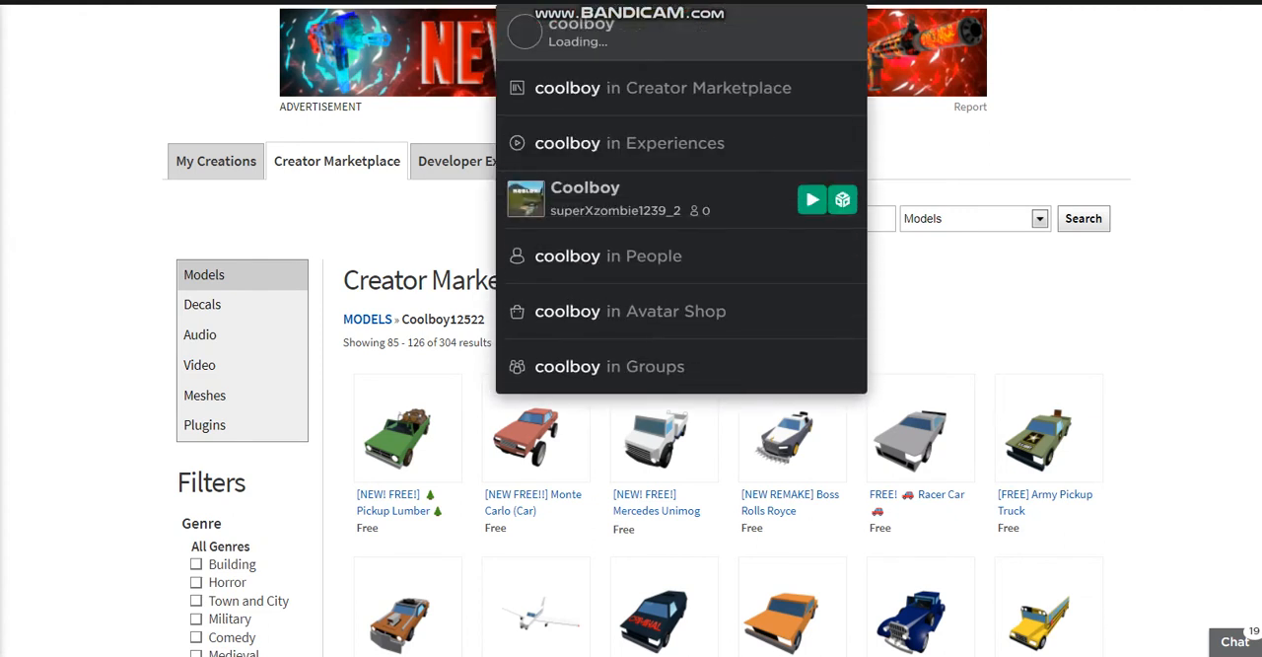
type("12522")
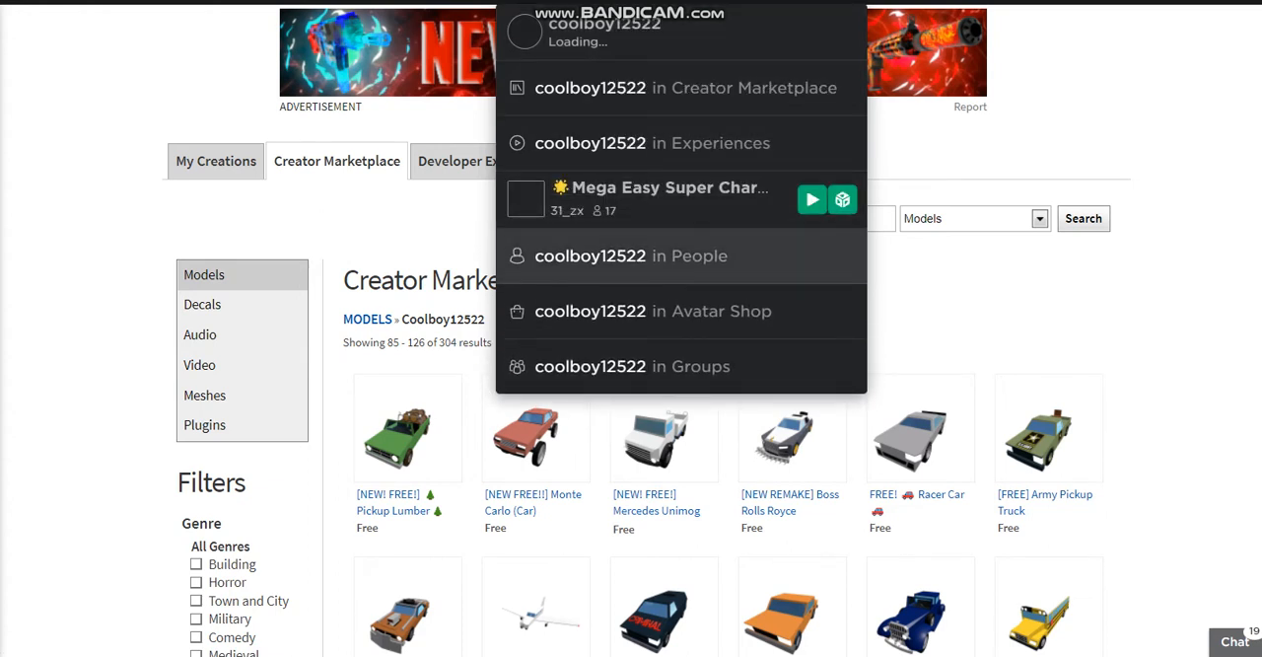
left_click(631, 256)
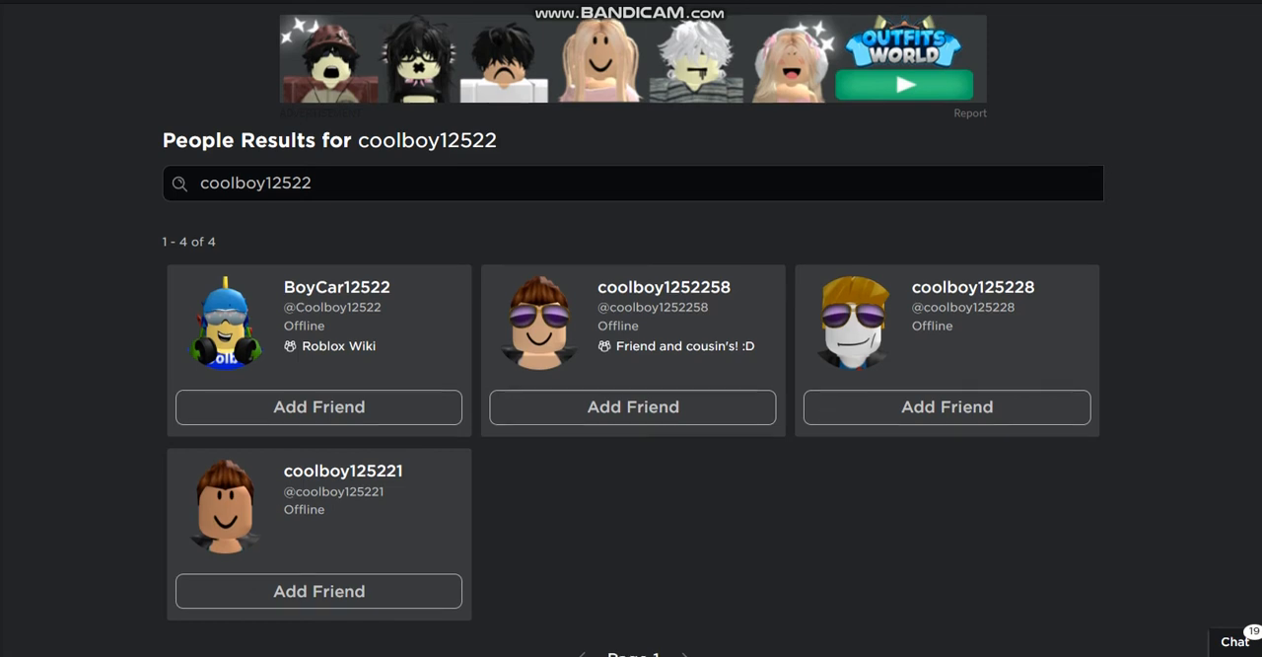
scroll("down", 3)
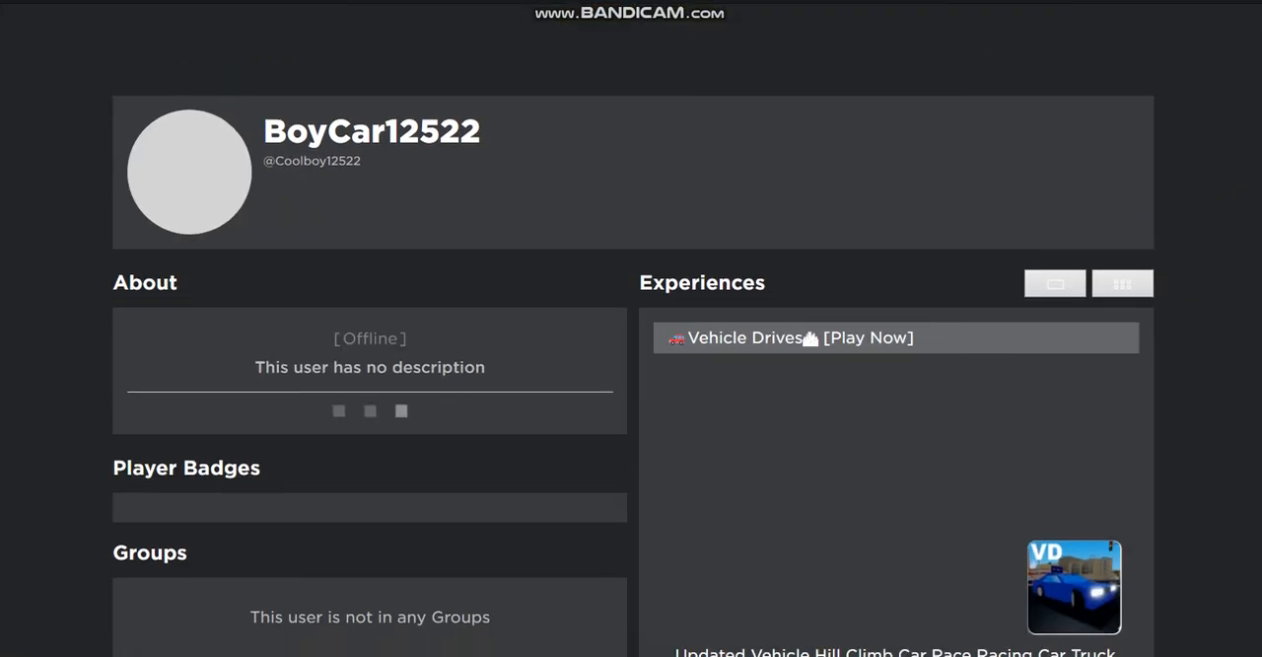
scroll("down", 3)
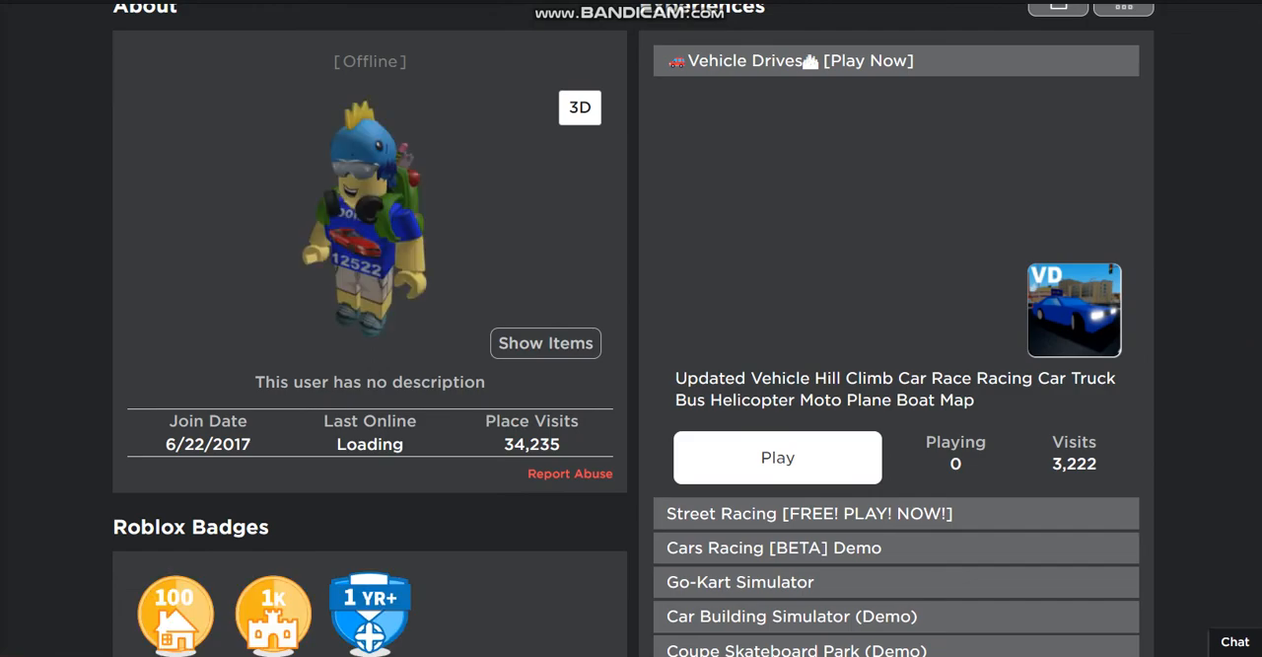
scroll("down", 3)
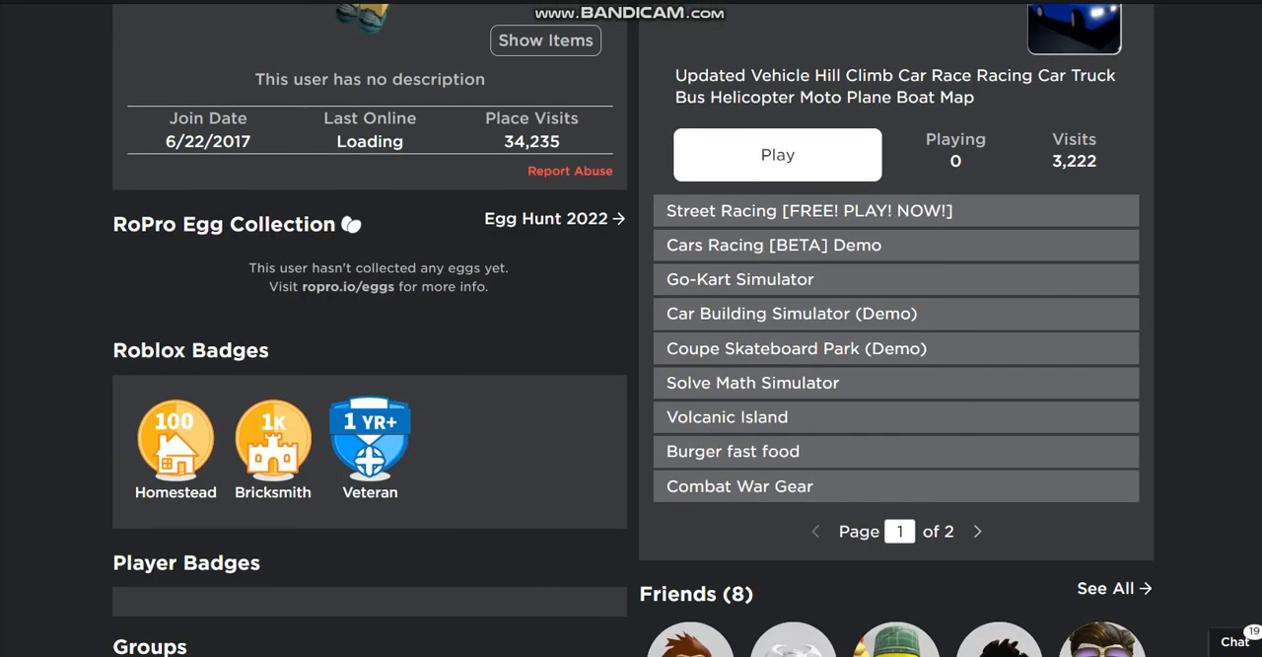
scroll("down", 3)
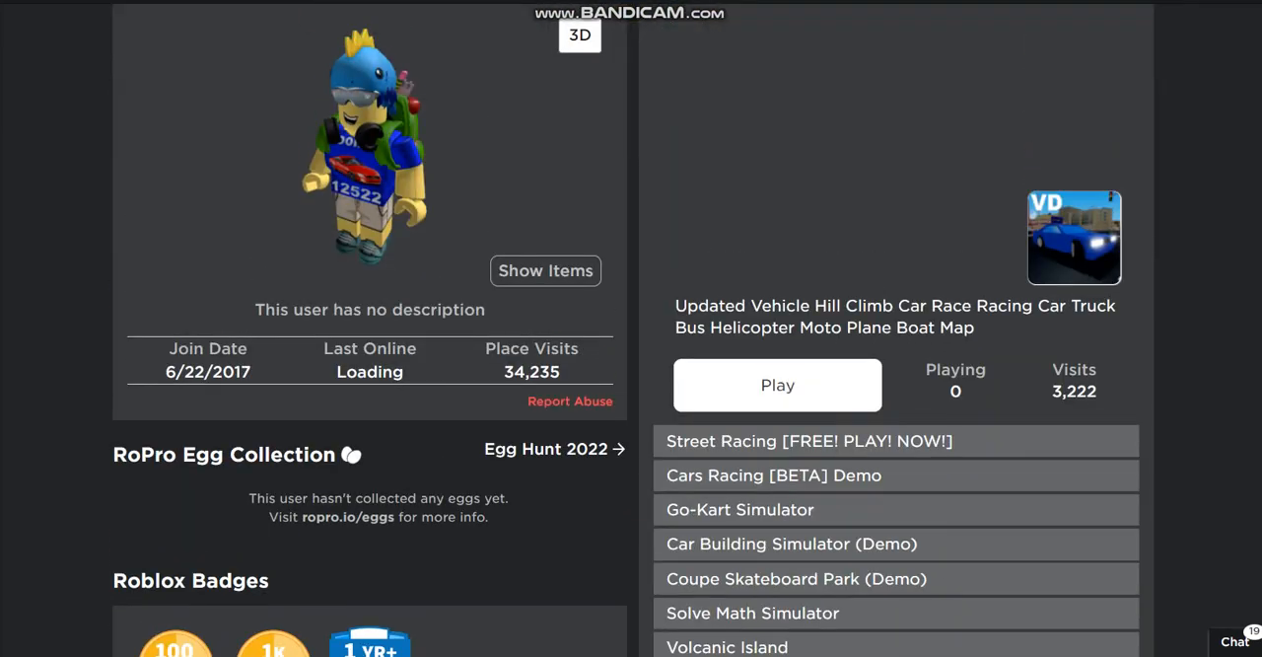
scroll("down", 3)
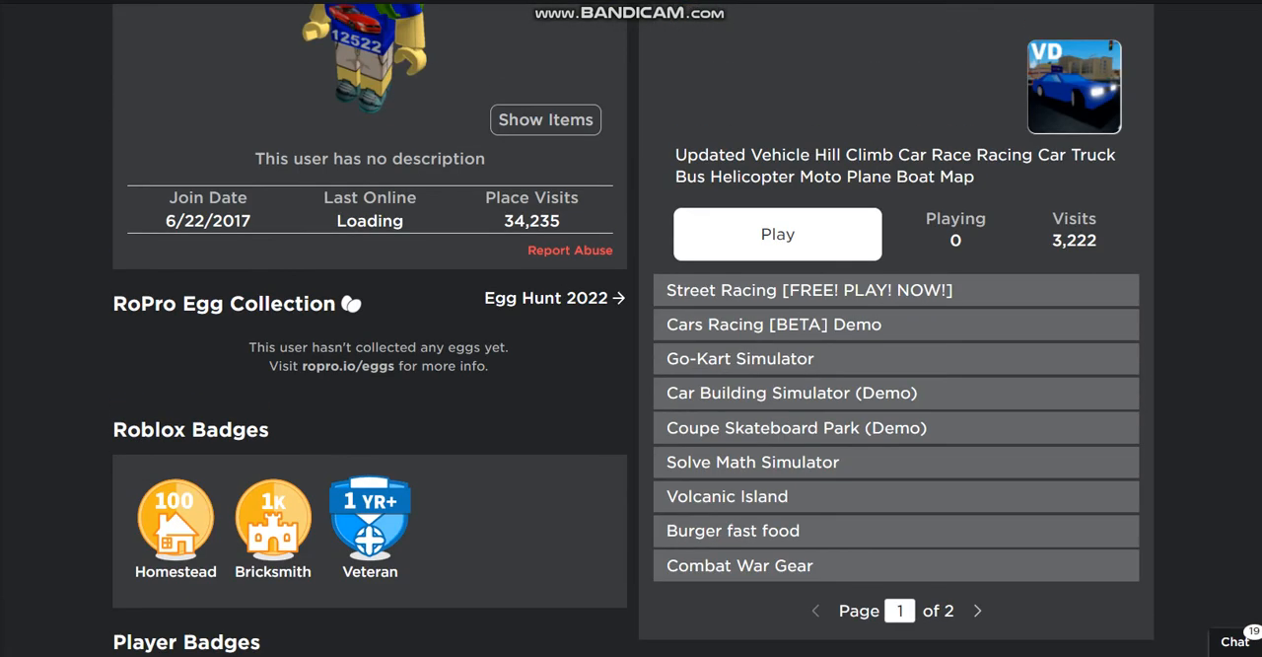
scroll("down", 3)
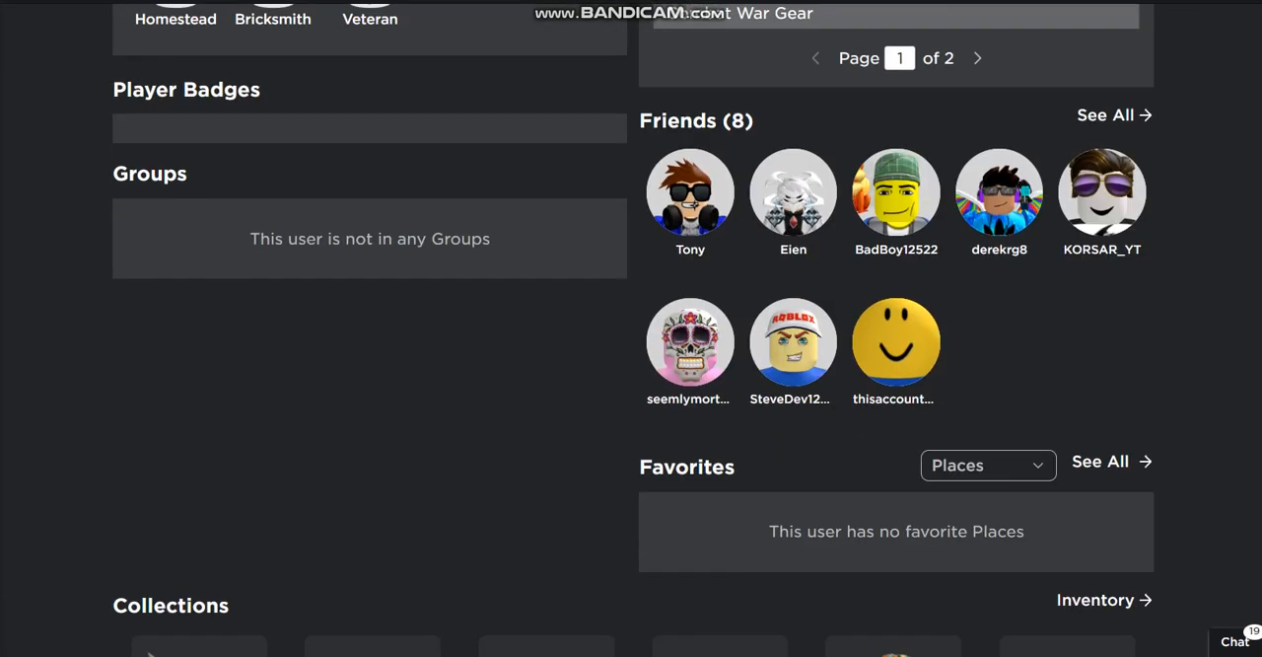
scroll("up", 3)
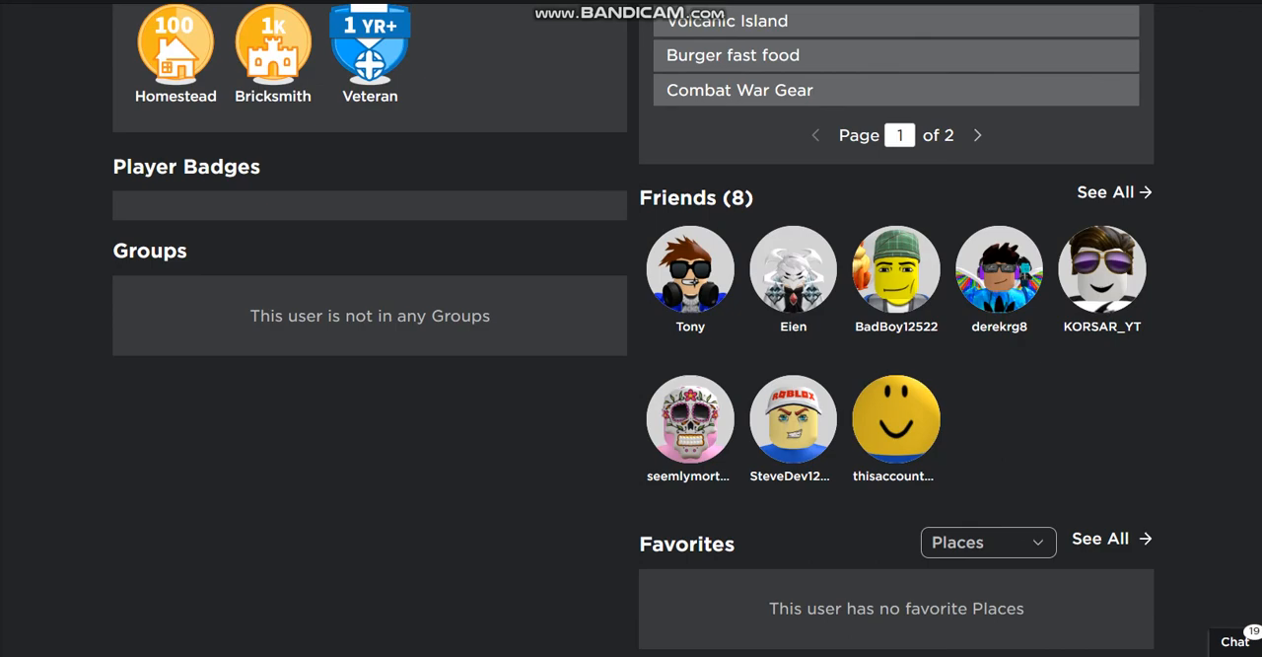
scroll("up", 3)
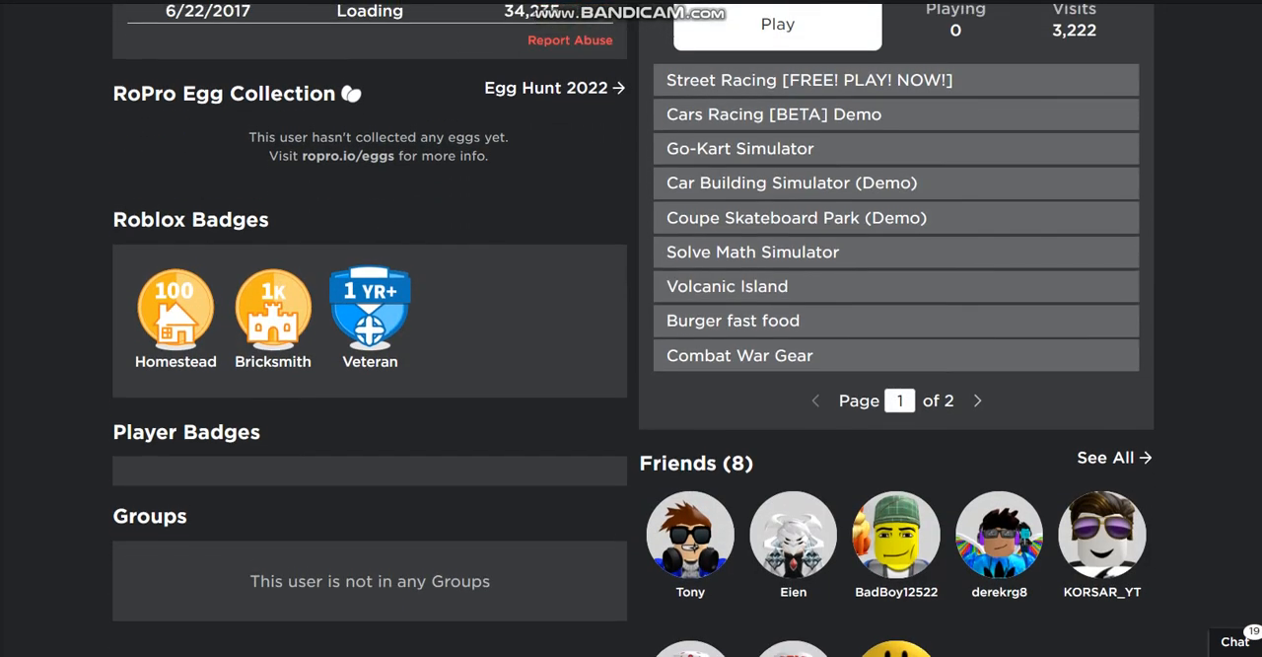
scroll("up", 3)
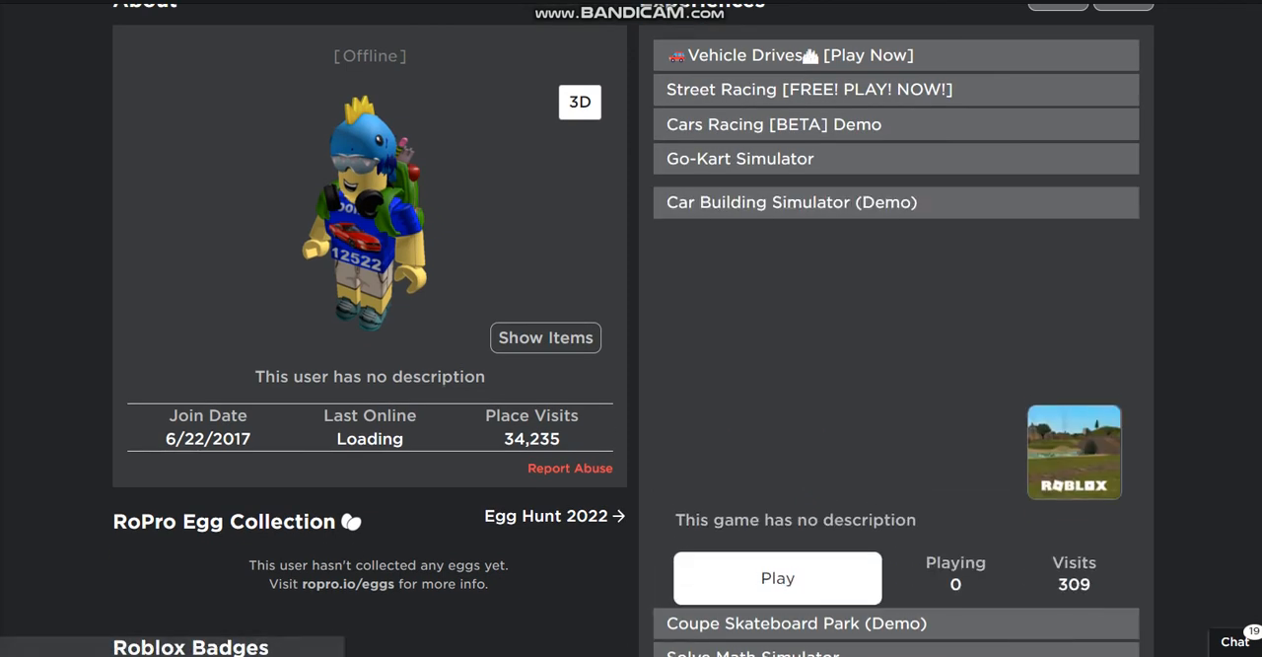
- Show the details of the Combat War Gear experience in the Experiences list
scroll("down", 3)
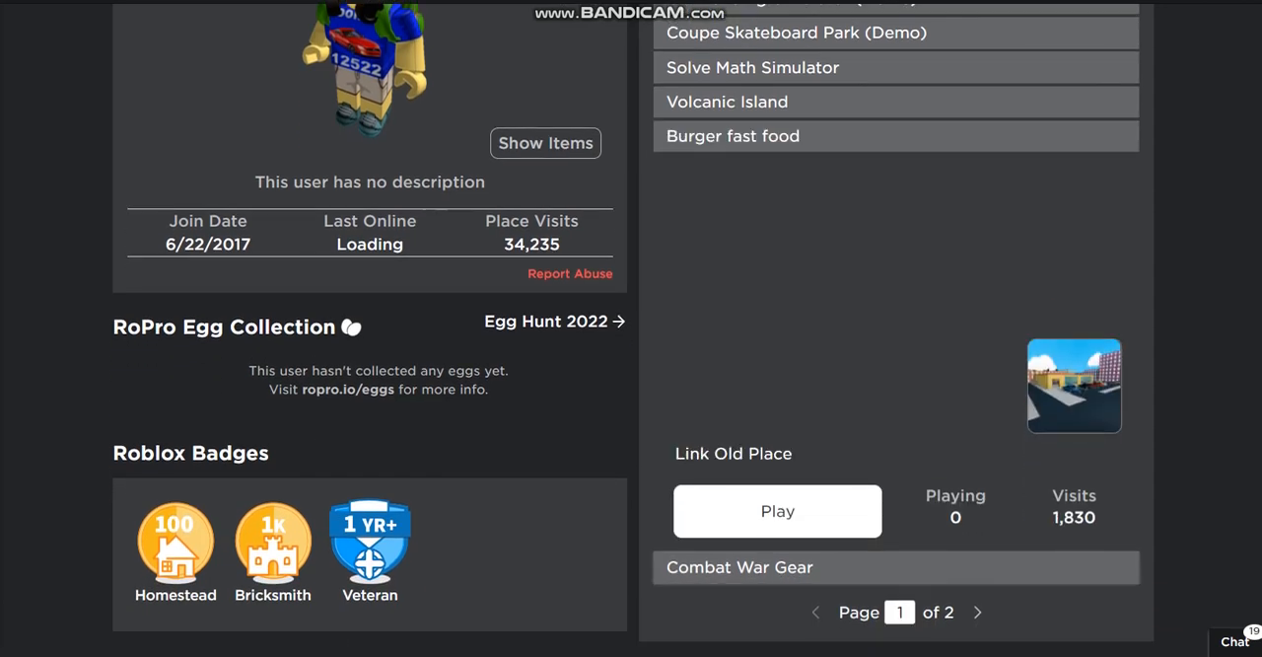
left_click(740, 568)
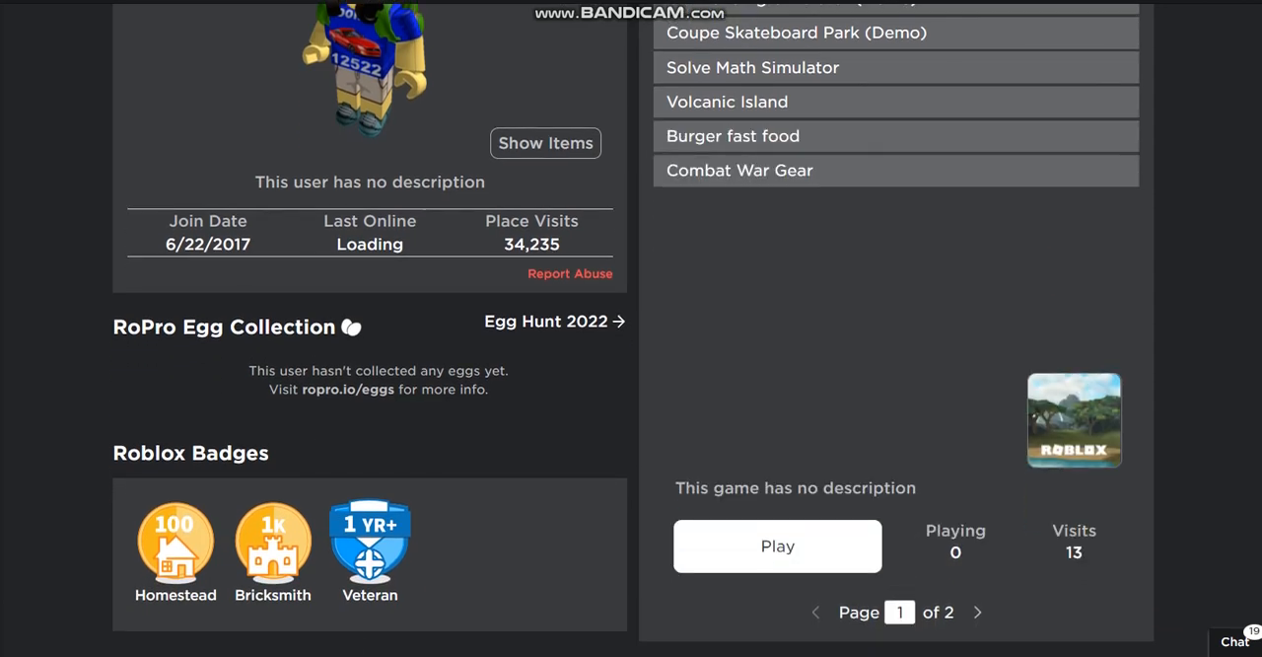